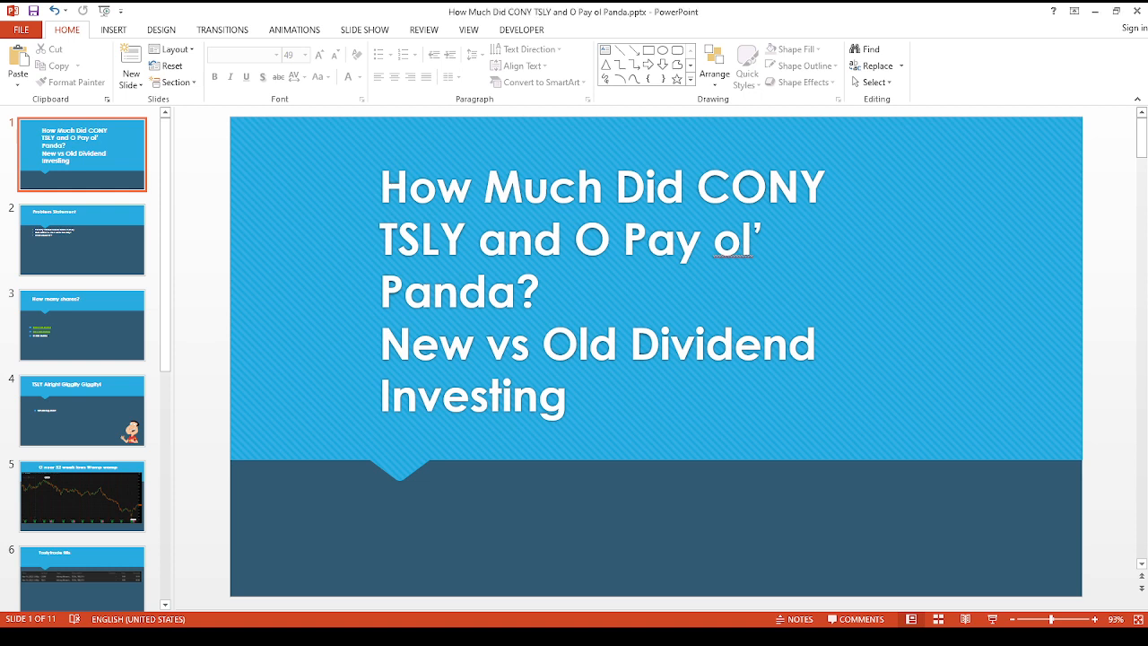
Show slide 2, the Problem Statement about Poverty Panda needing cash
{"action": "left_click", "coordinate": [83, 238]}
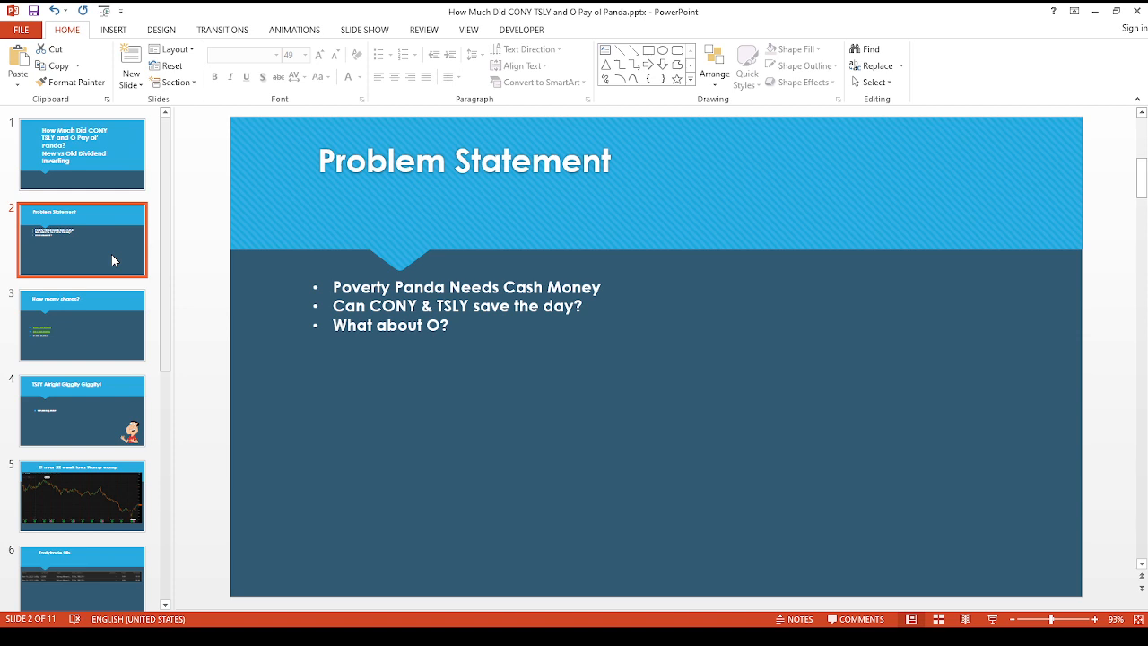
Show slide 3, How many shares?, listing CONY 30, TSLY 180 and O 300
{"action": "left_click", "coordinate": [83, 324]}
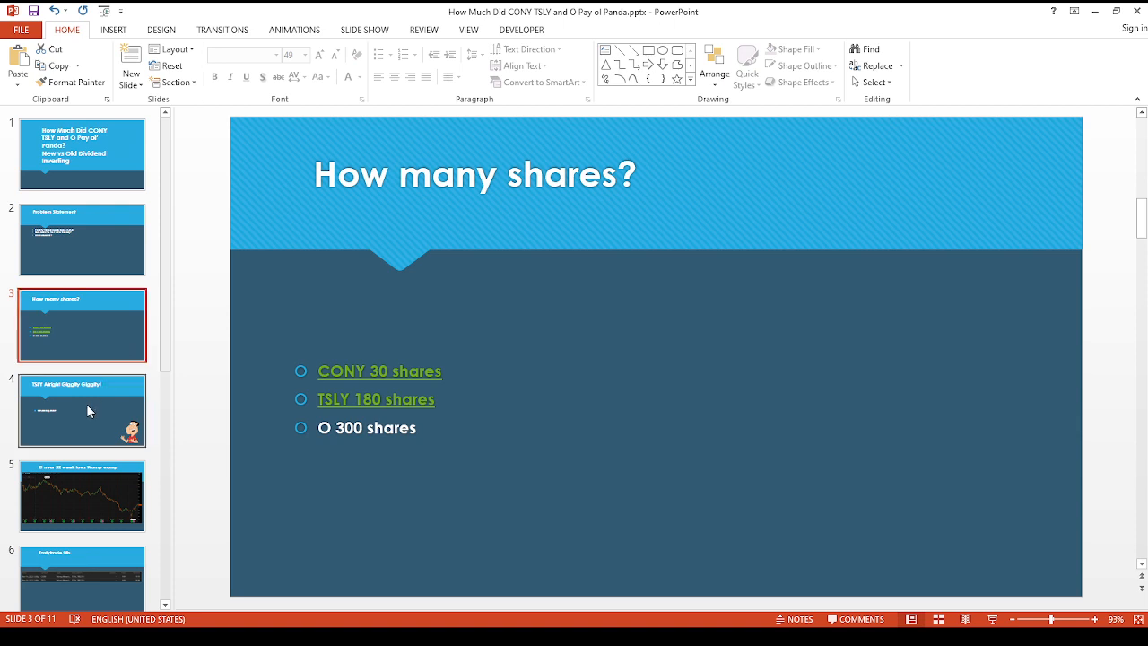
{"action": "left_click", "coordinate": [82, 409]}
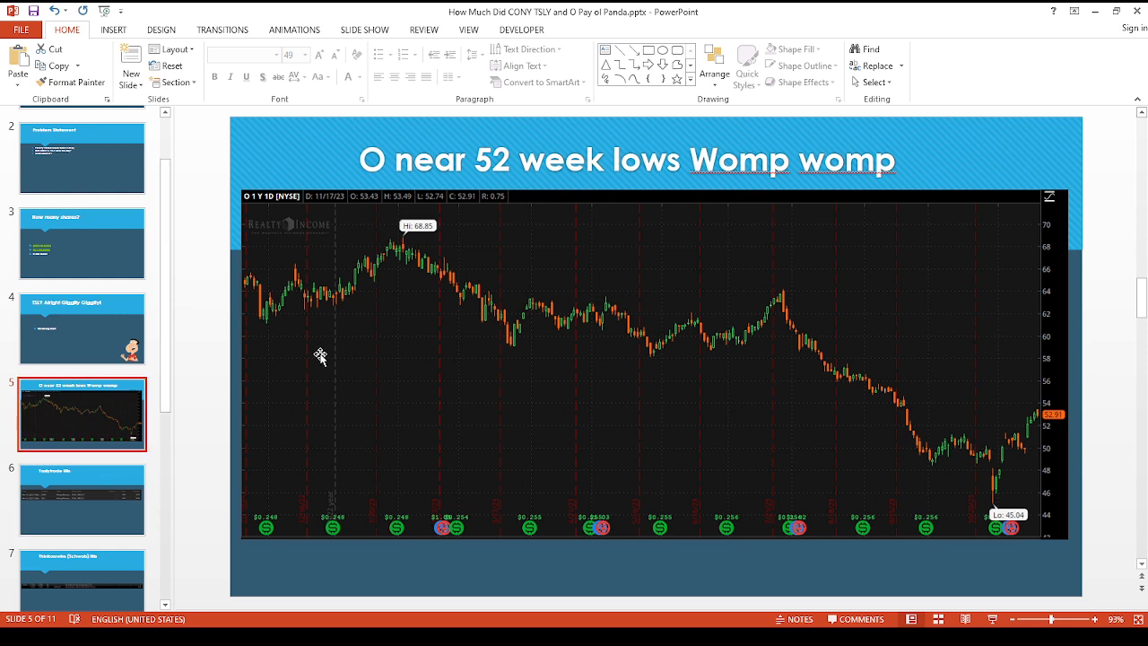
{"action": "mouse_move", "coordinate": [409, 240]}
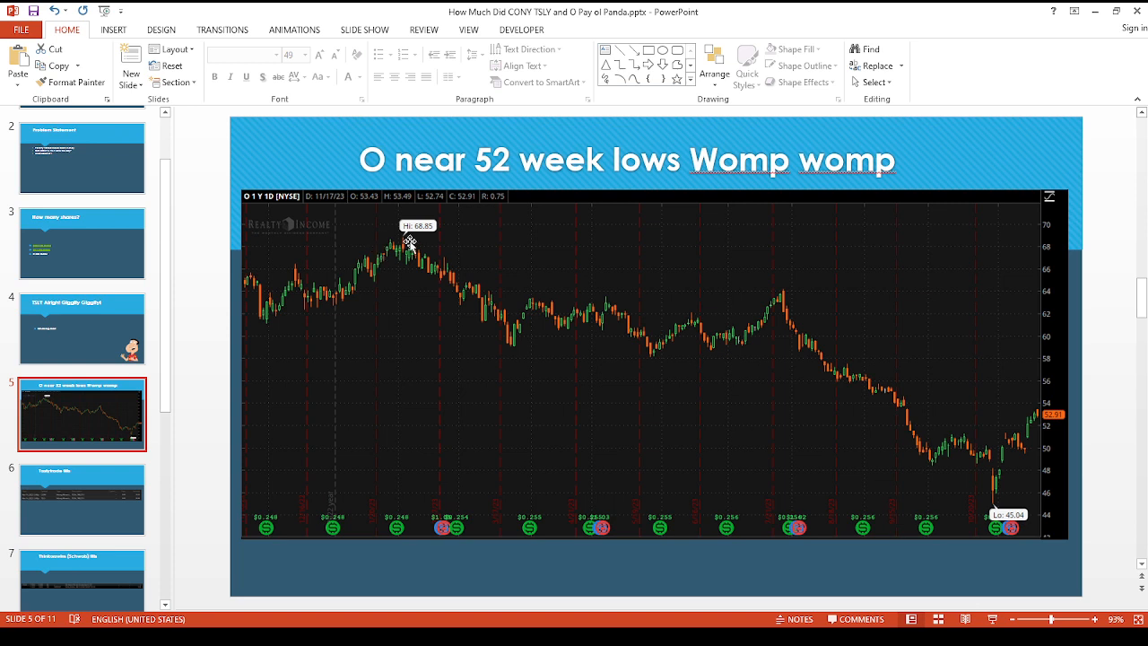
{"action": "mouse_move", "coordinate": [390, 253]}
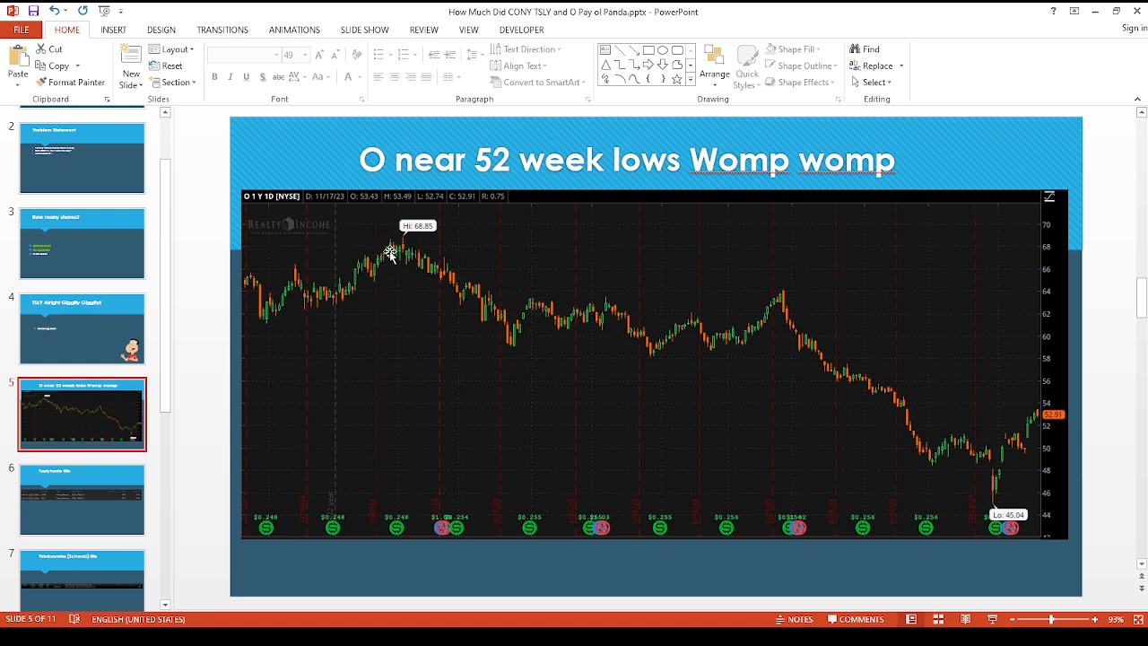
{"action": "mouse_move", "coordinate": [402, 260]}
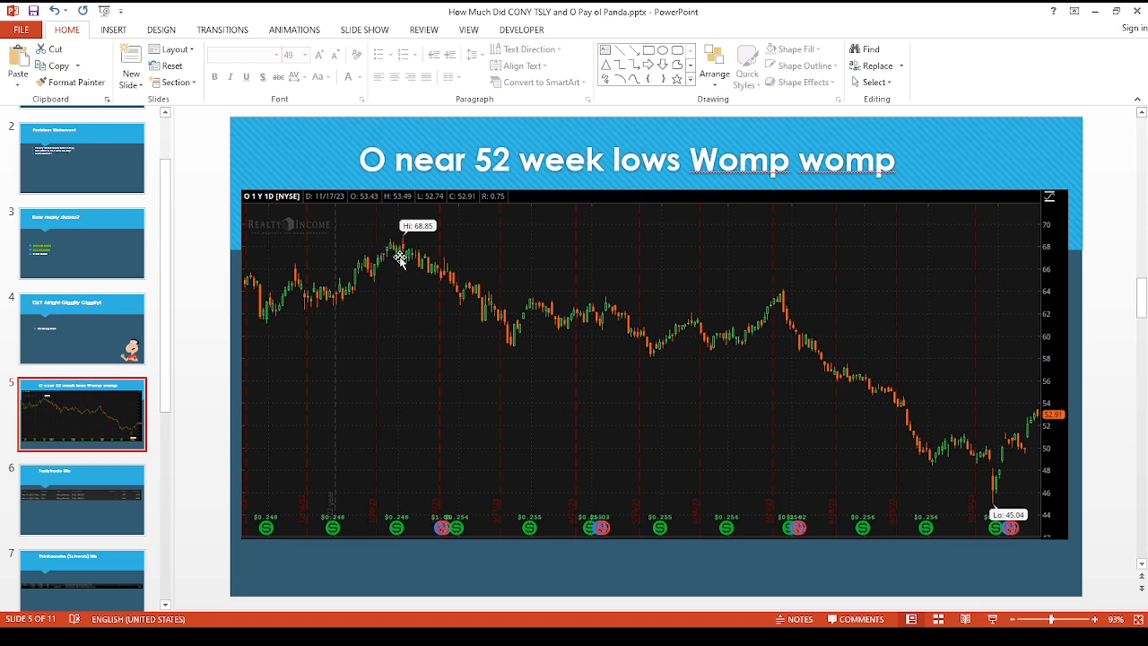
{"action": "mouse_move", "coordinate": [867, 425]}
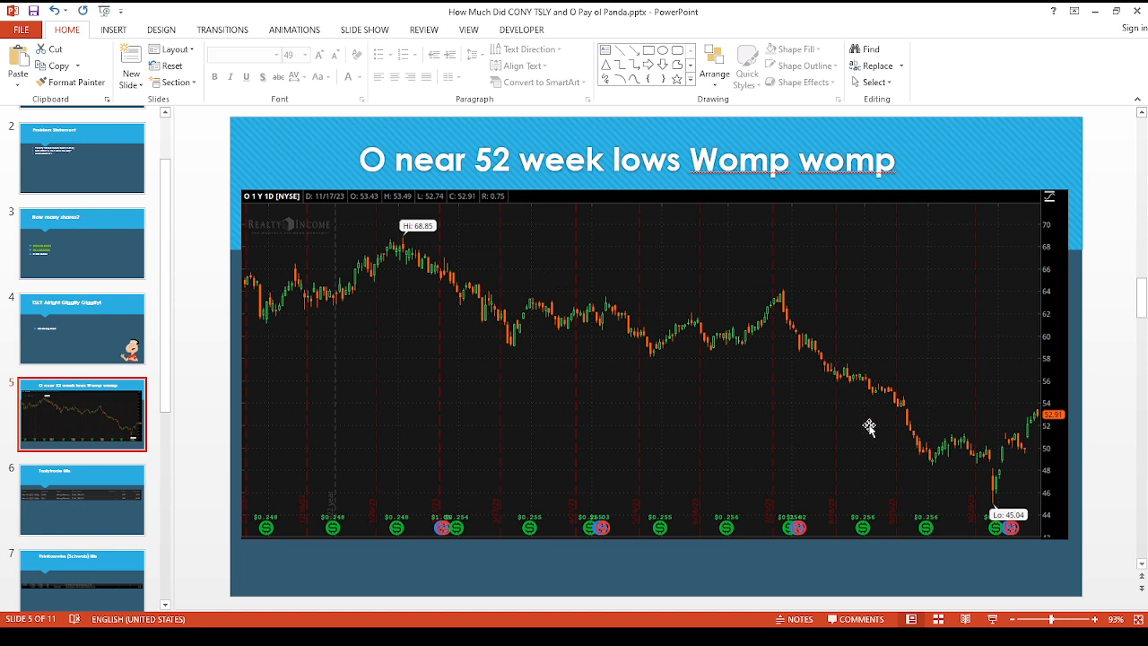
{"action": "mouse_move", "coordinate": [962, 459]}
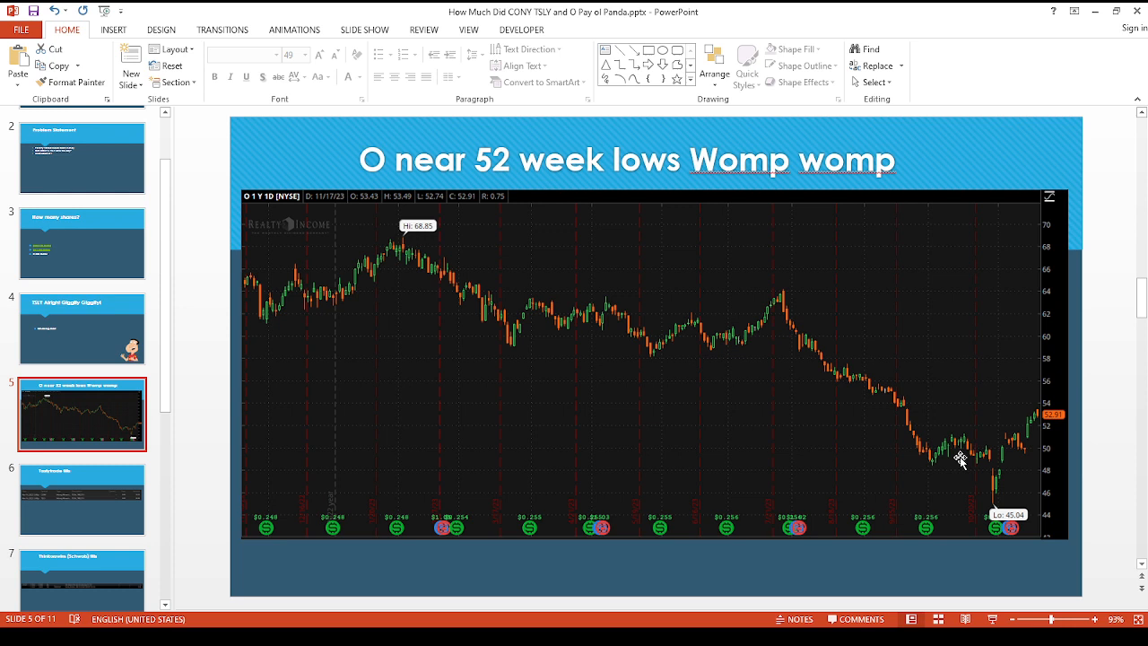
{"action": "mouse_move", "coordinate": [960, 459]}
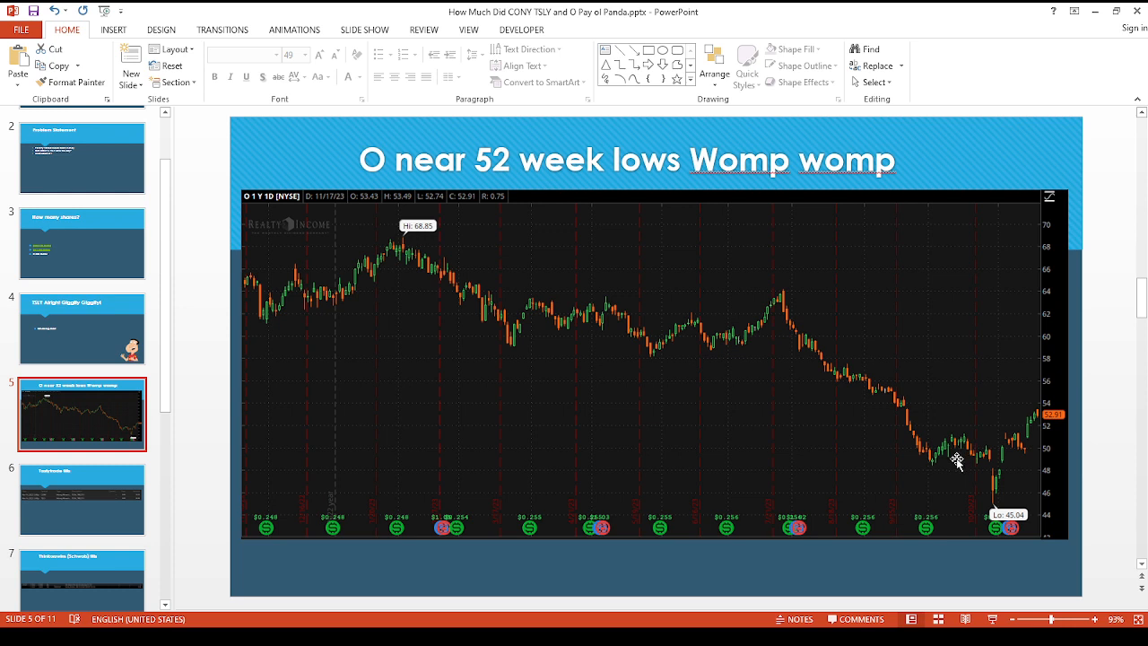
{"action": "mouse_move", "coordinate": [954, 470]}
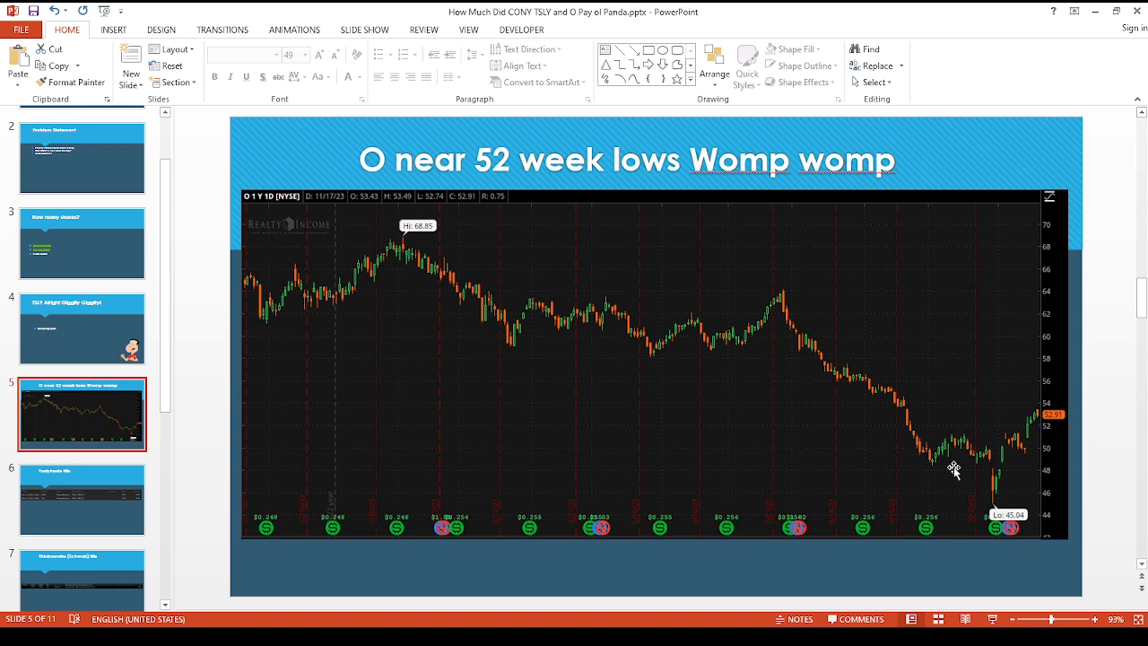
{"action": "mouse_move", "coordinate": [968, 480]}
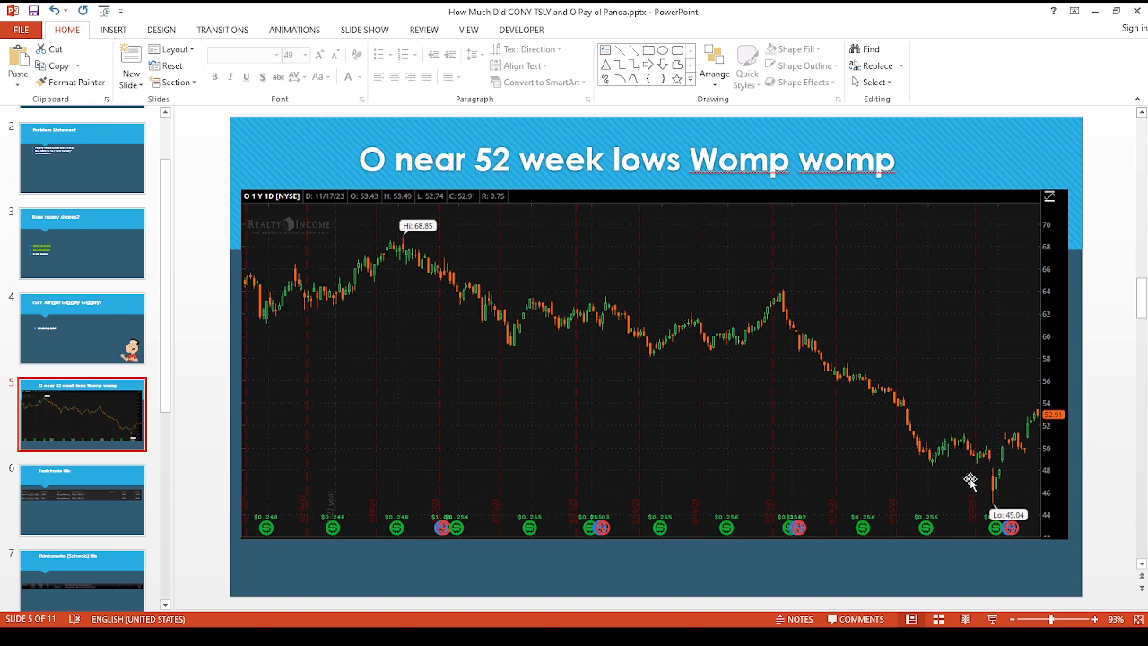
{"action": "mouse_move", "coordinate": [972, 500]}
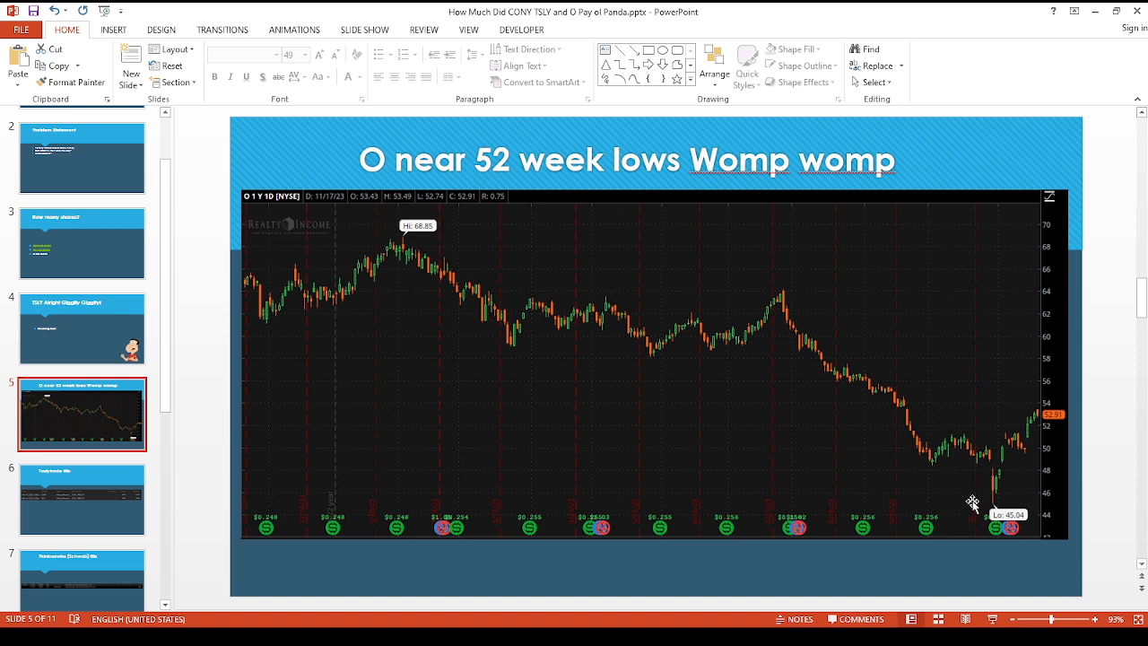
{"action": "mouse_move", "coordinate": [987, 498]}
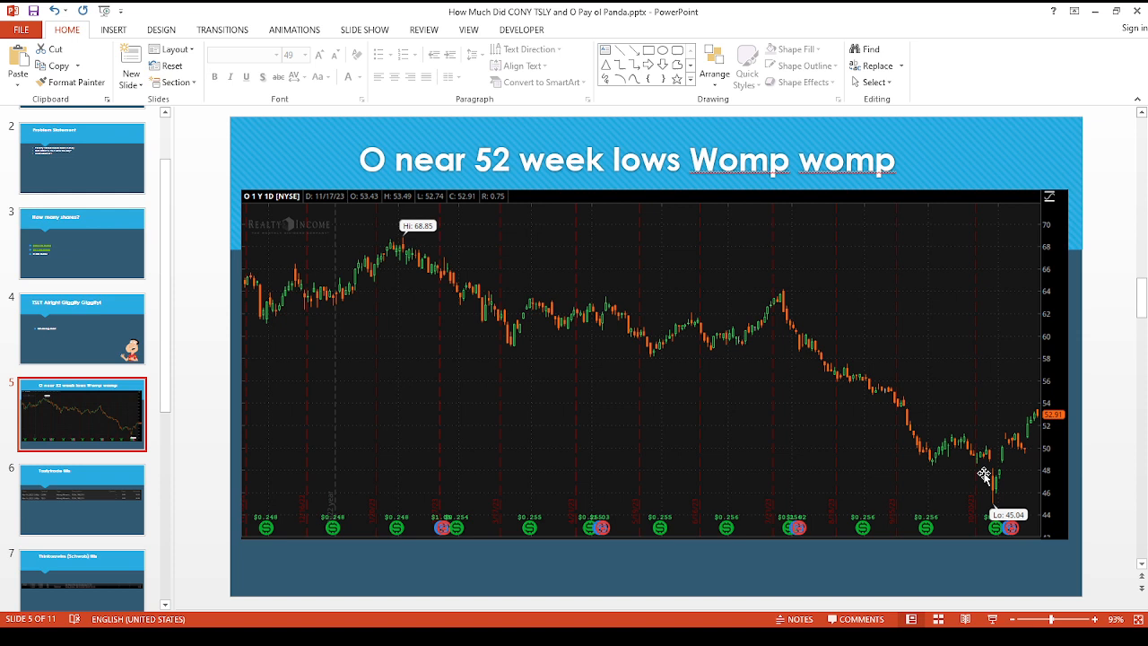
{"action": "mouse_move", "coordinate": [652, 450]}
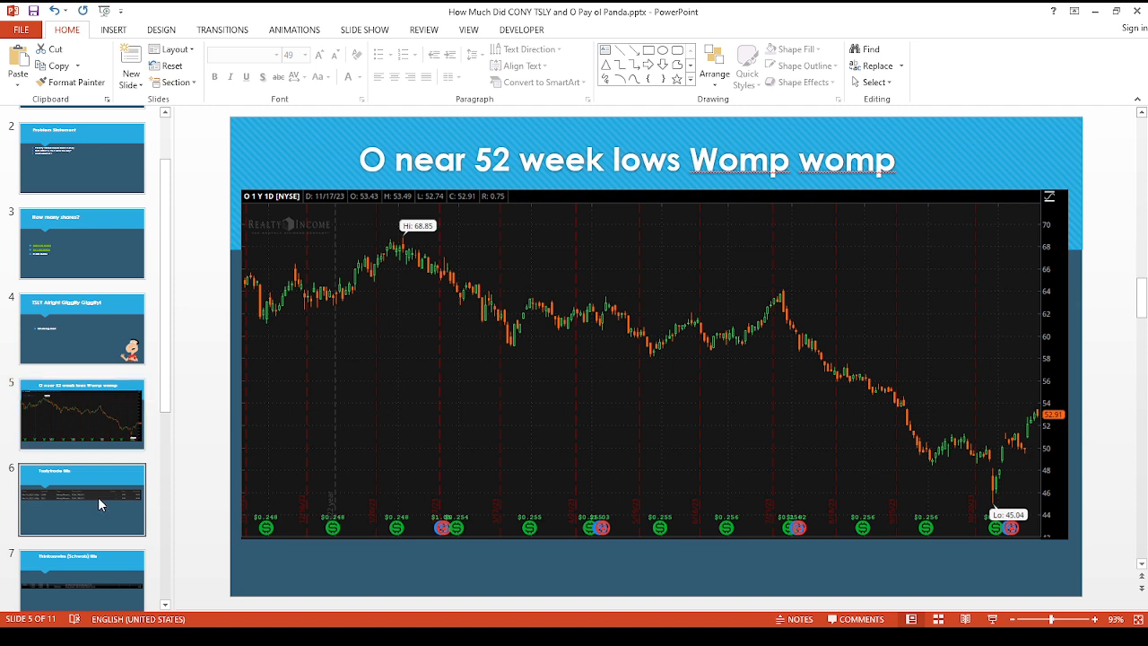
Show slide 6, Tastytrade fills, with the CONY 32.33 and TSLY 81.84 payments
{"action": "left_click", "coordinate": [82, 499]}
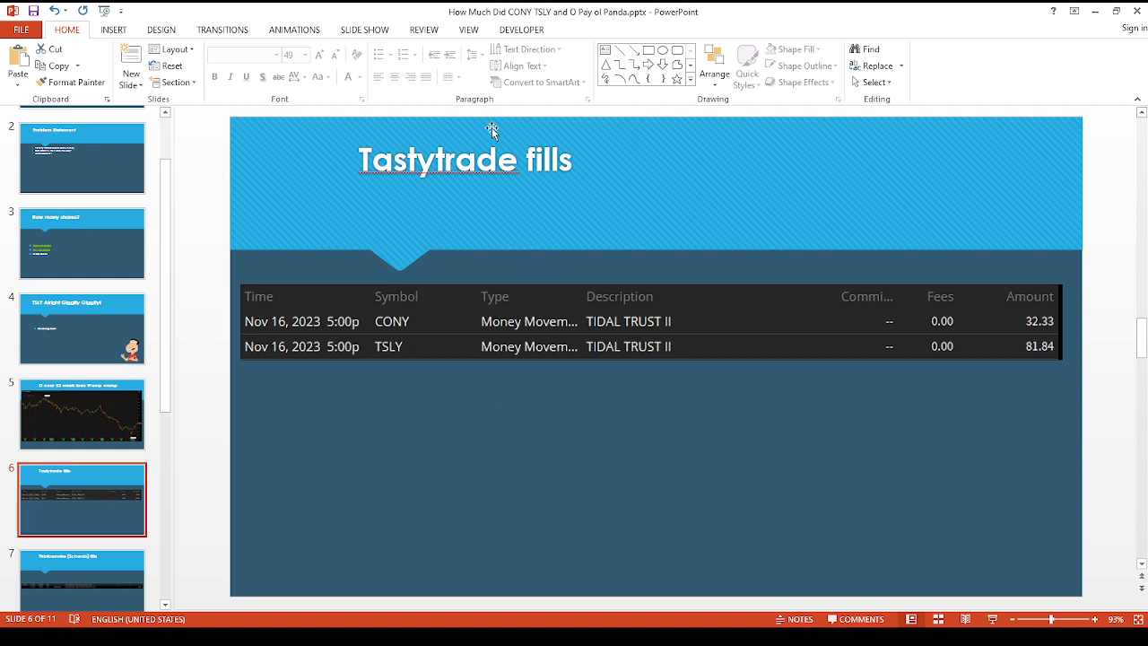
{"action": "mouse_move", "coordinate": [504, 235]}
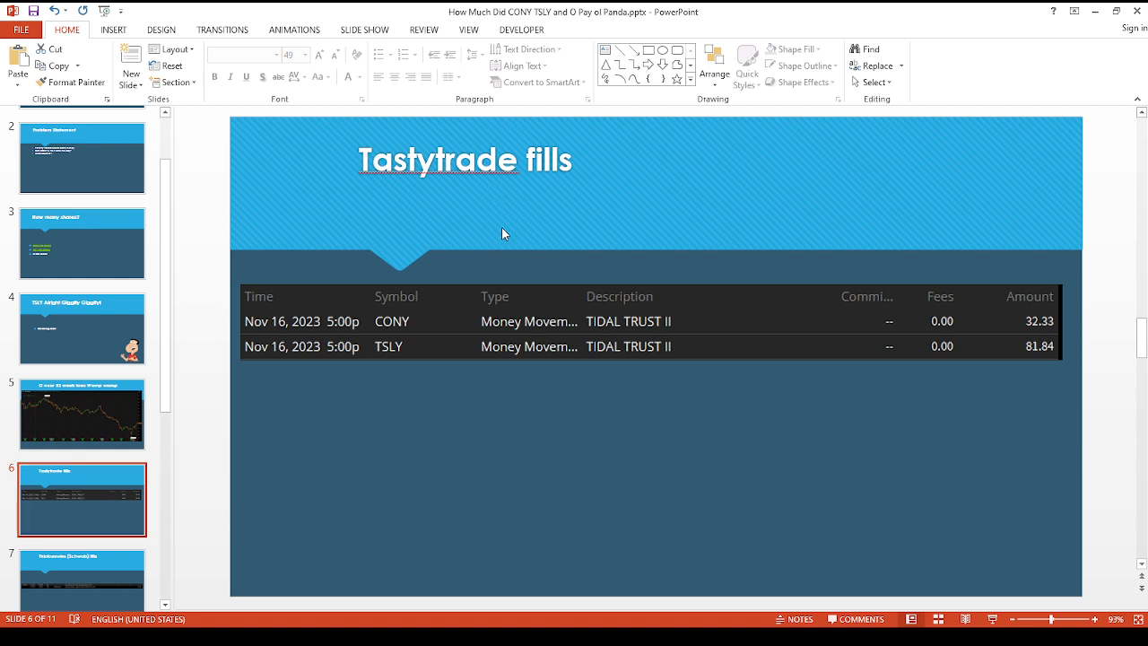
{"action": "mouse_move", "coordinate": [446, 332]}
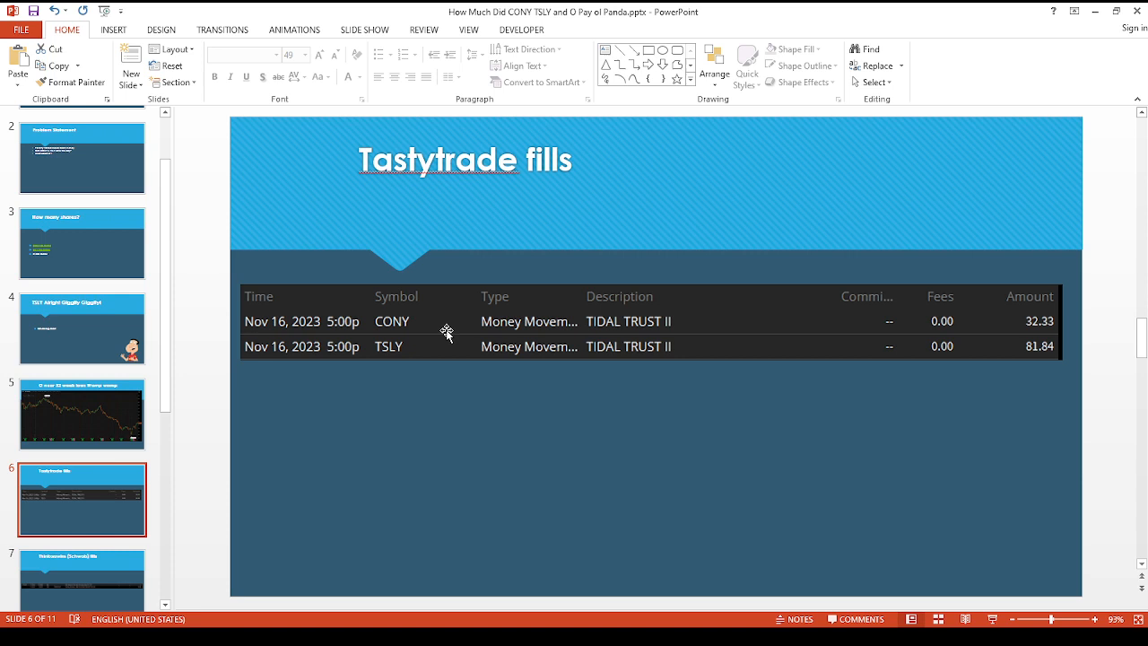
{"action": "mouse_move", "coordinate": [436, 348]}
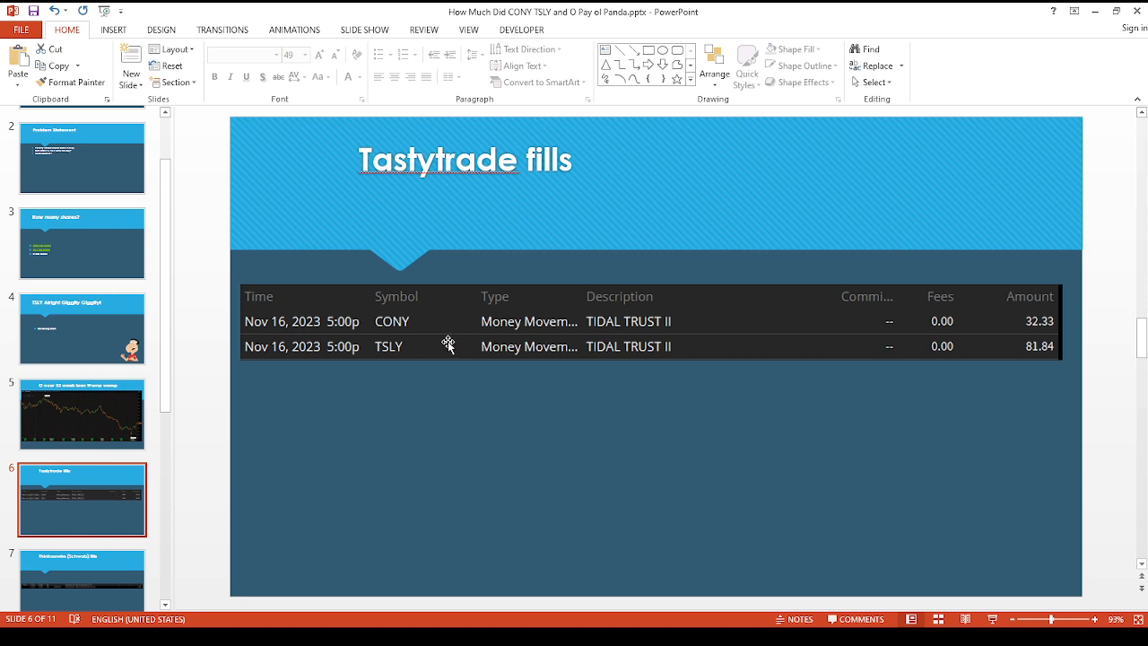
{"action": "mouse_move", "coordinate": [964, 385]}
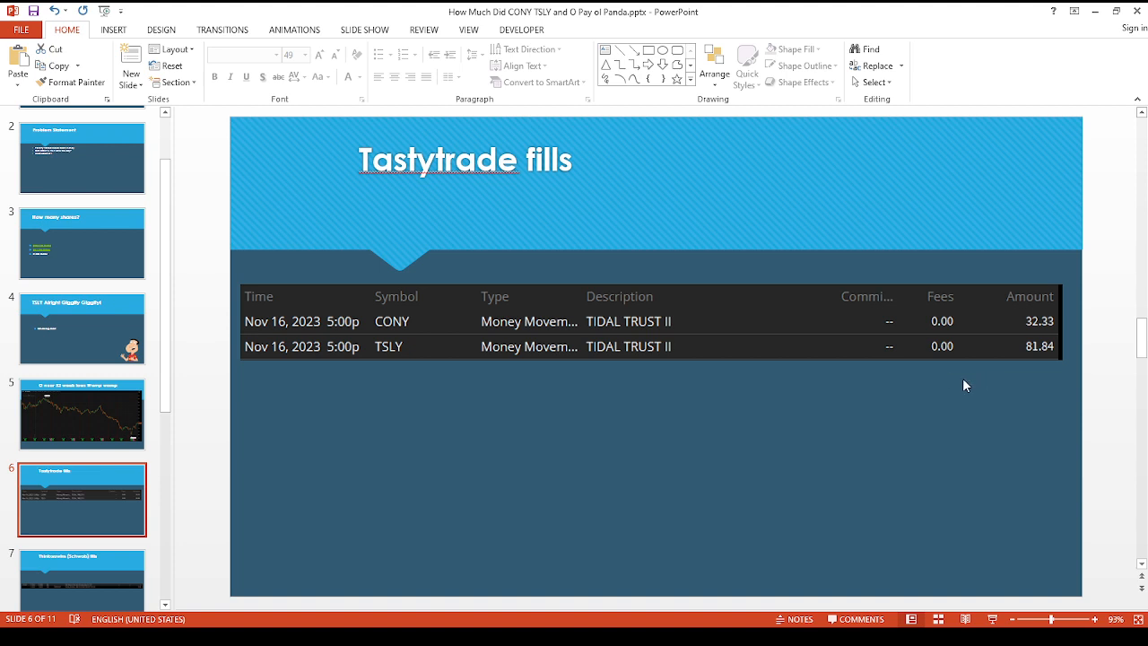
{"action": "mouse_move", "coordinate": [1058, 366]}
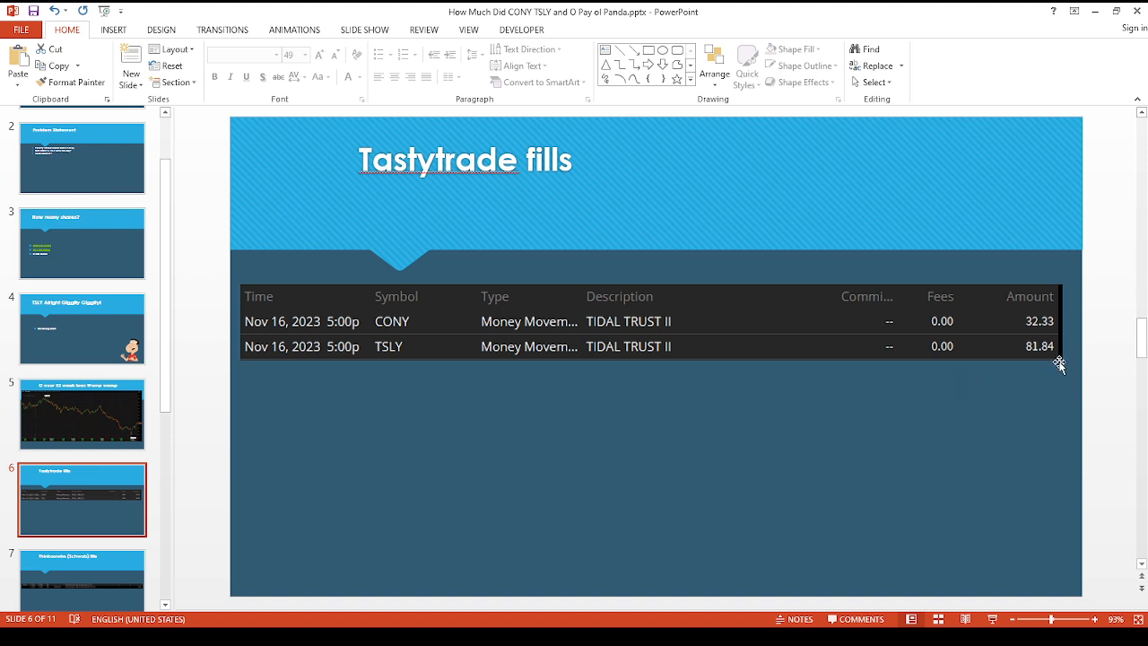
{"action": "mouse_move", "coordinate": [1044, 333]}
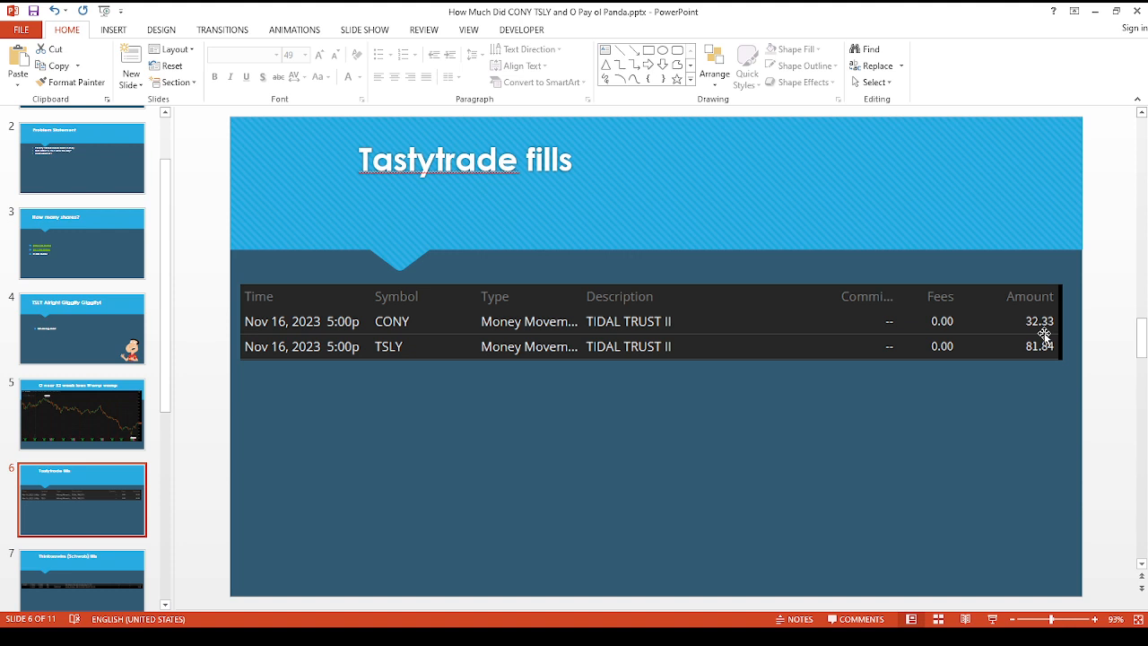
{"action": "scroll", "scroll_direction": "down", "scroll_amount": 3}
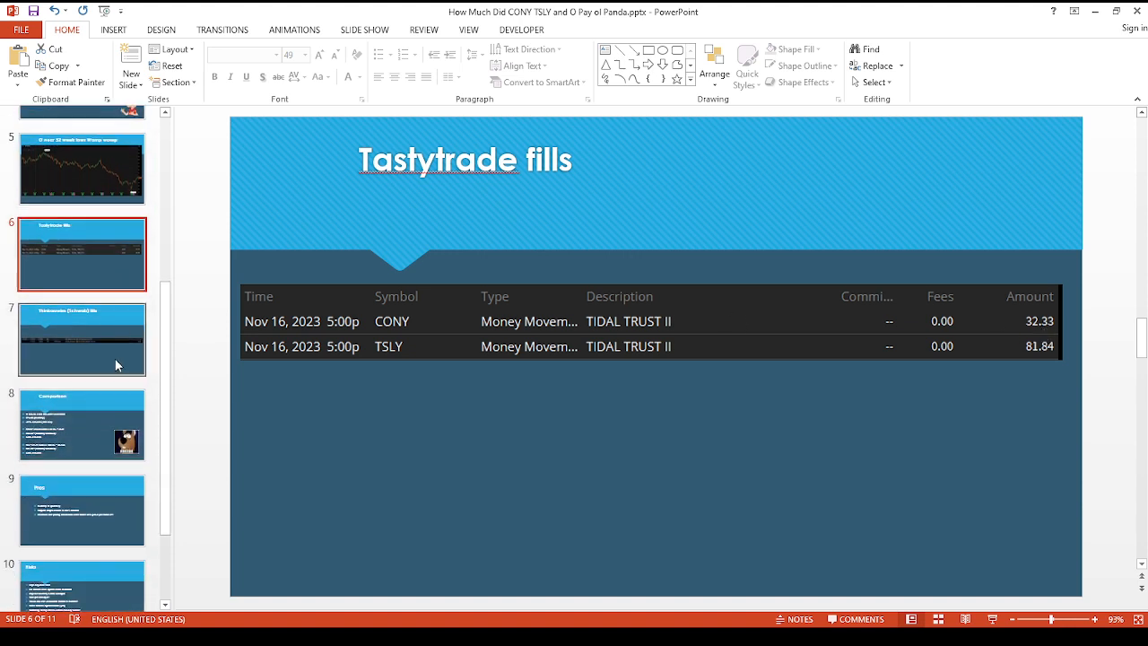
{"action": "left_click", "coordinate": [82, 339]}
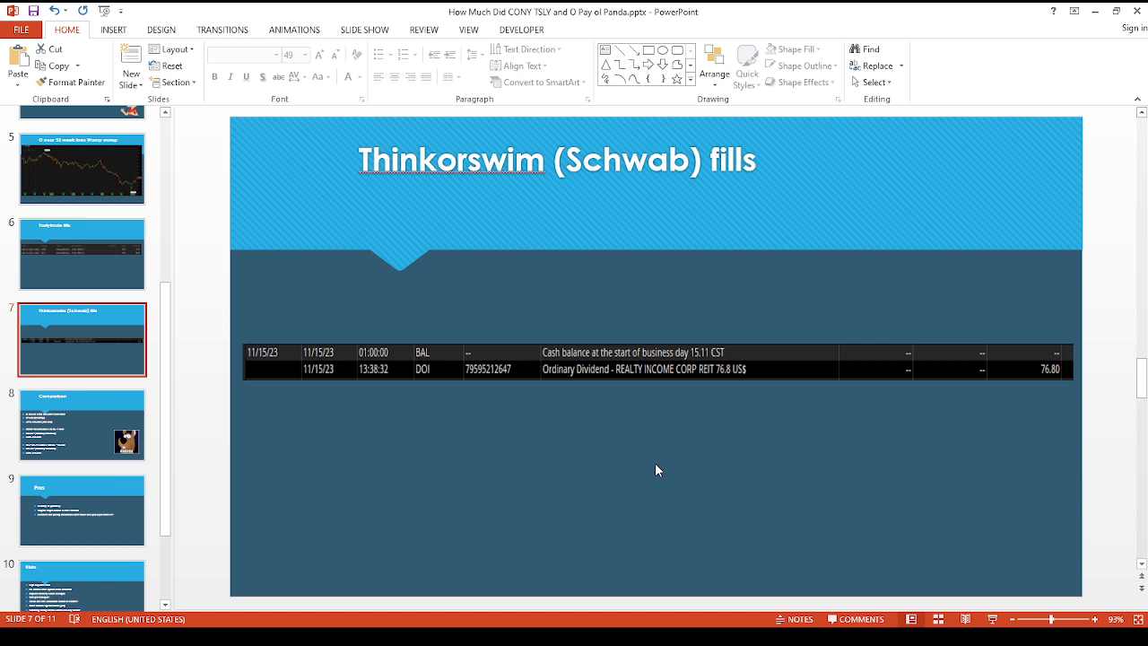
{"action": "mouse_move", "coordinate": [609, 218]}
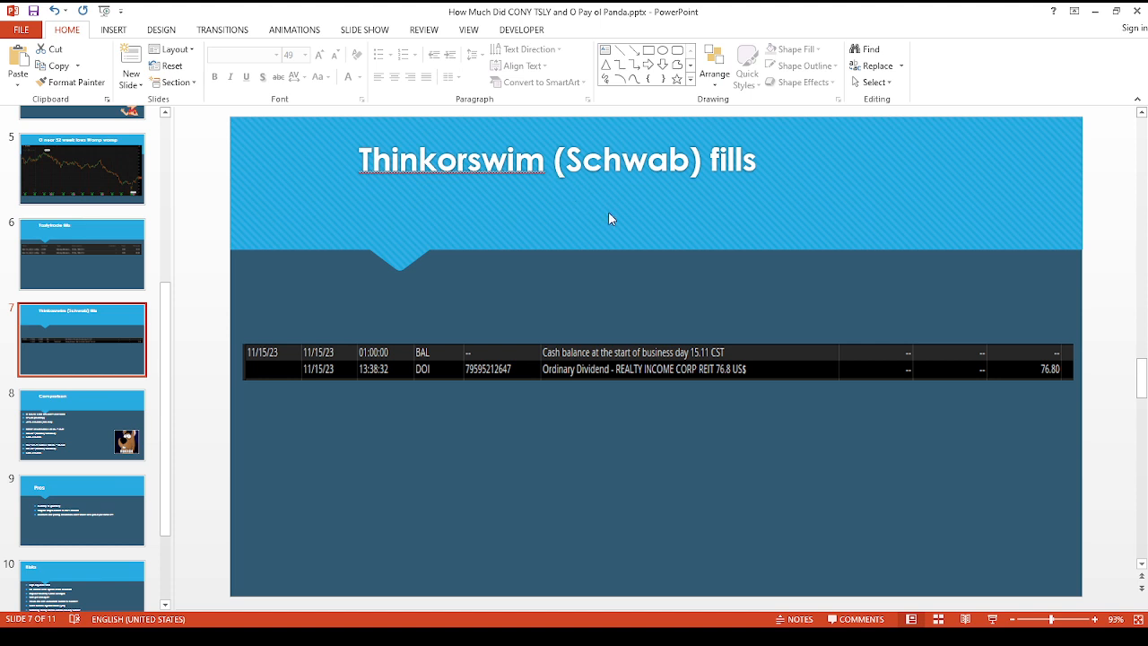
{"action": "mouse_move", "coordinate": [599, 215]}
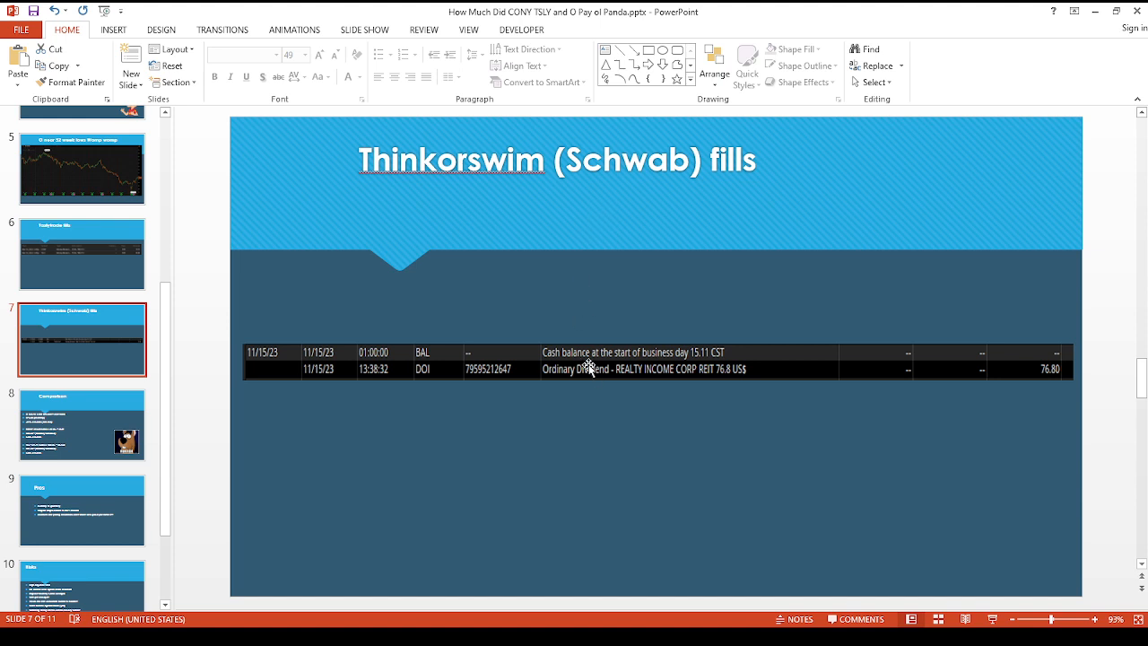
{"action": "mouse_move", "coordinate": [1043, 421]}
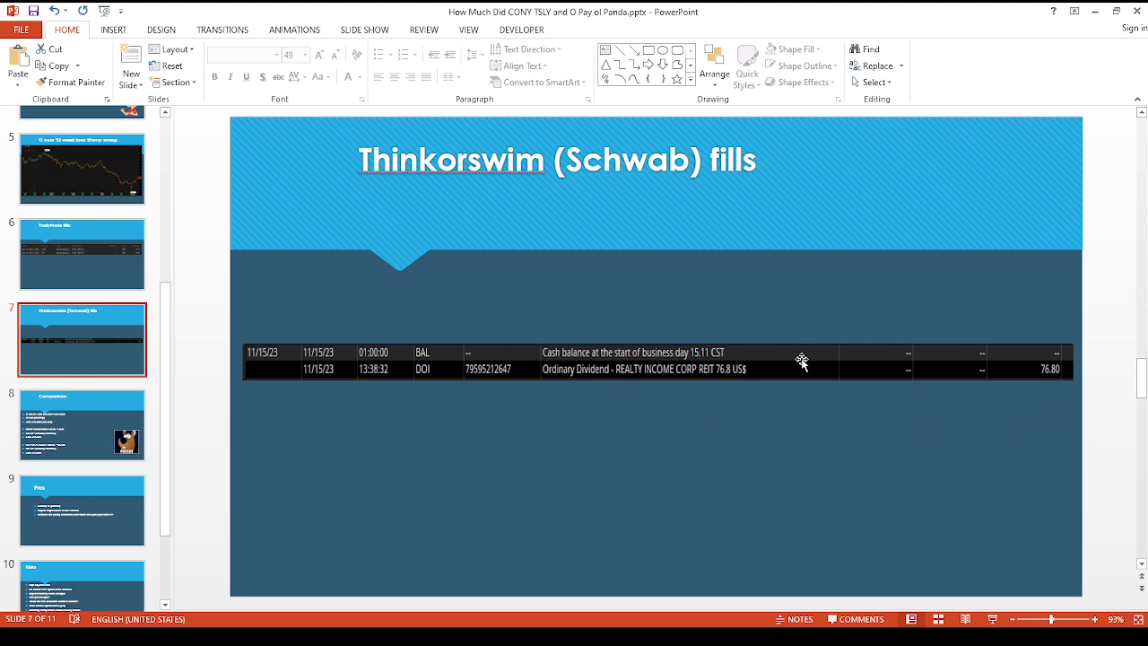
Show the Comparison slide of cost bases and yields, then slide 9, Pros
{"action": "left_click", "coordinate": [82, 424]}
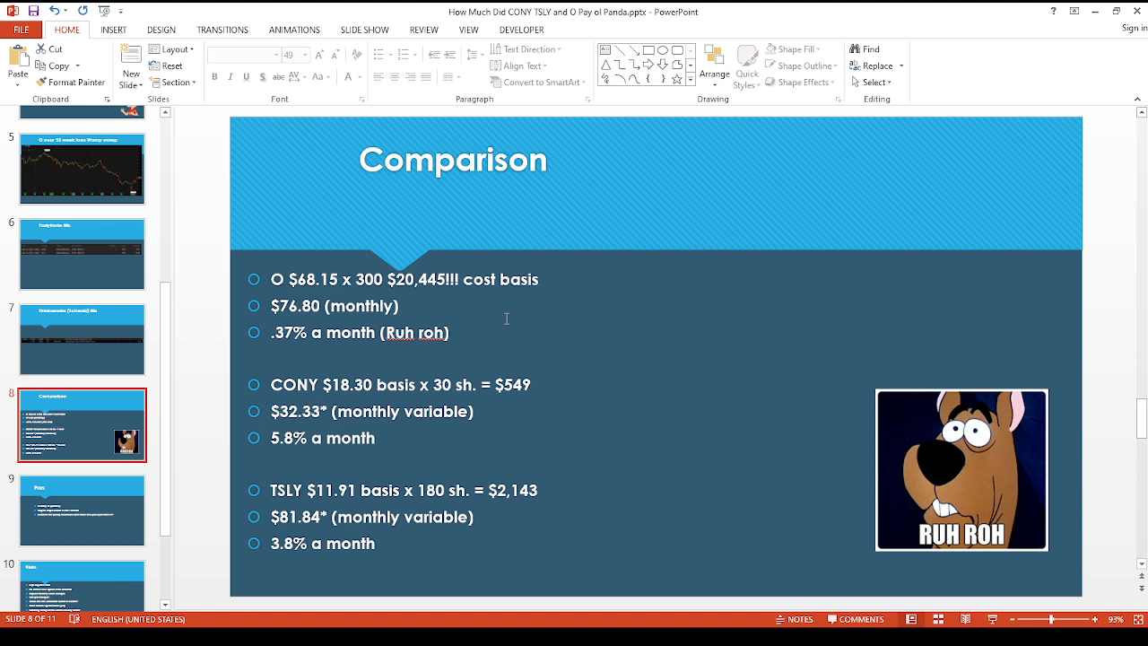
{"action": "mouse_move", "coordinate": [548, 317]}
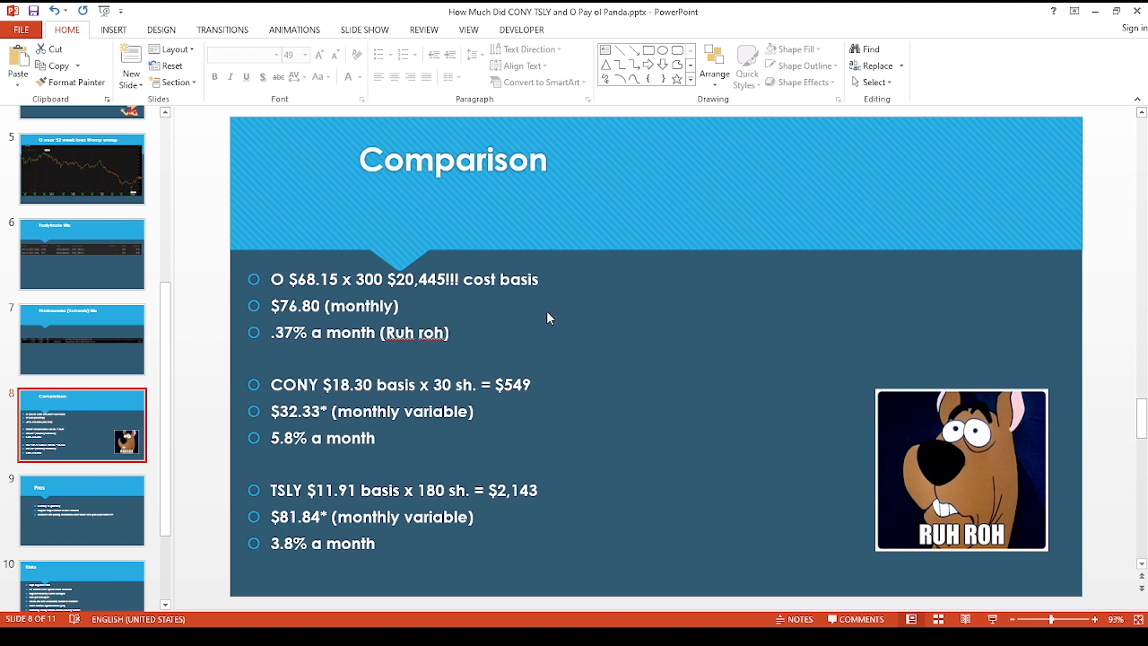
{"action": "mouse_move", "coordinate": [660, 456]}
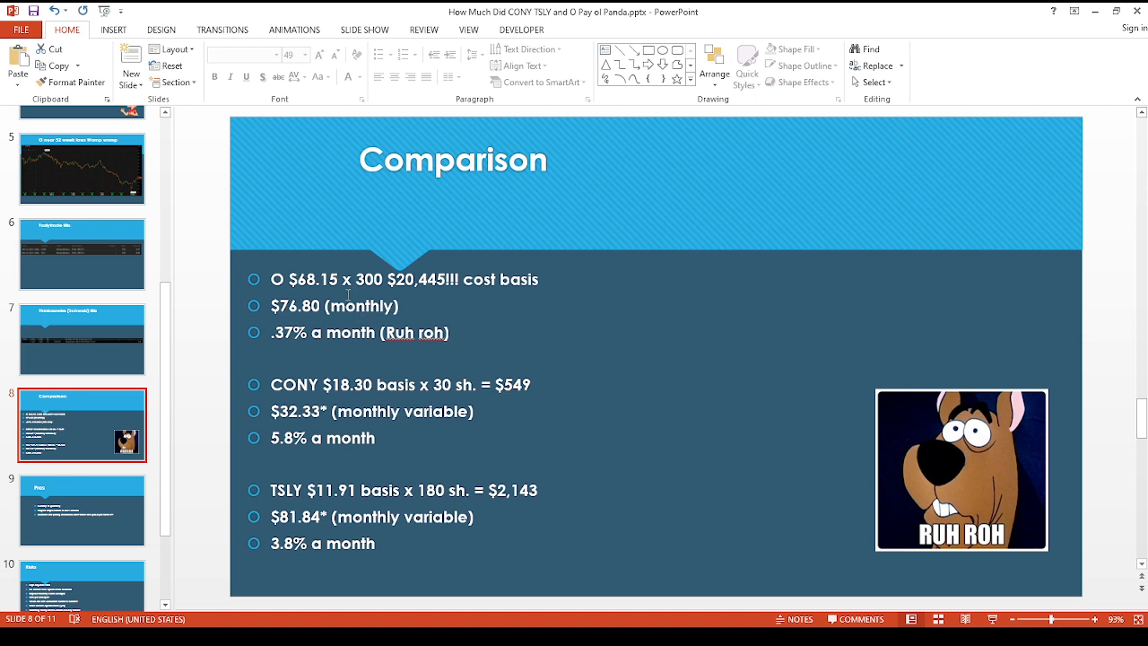
{"action": "mouse_move", "coordinate": [334, 287]}
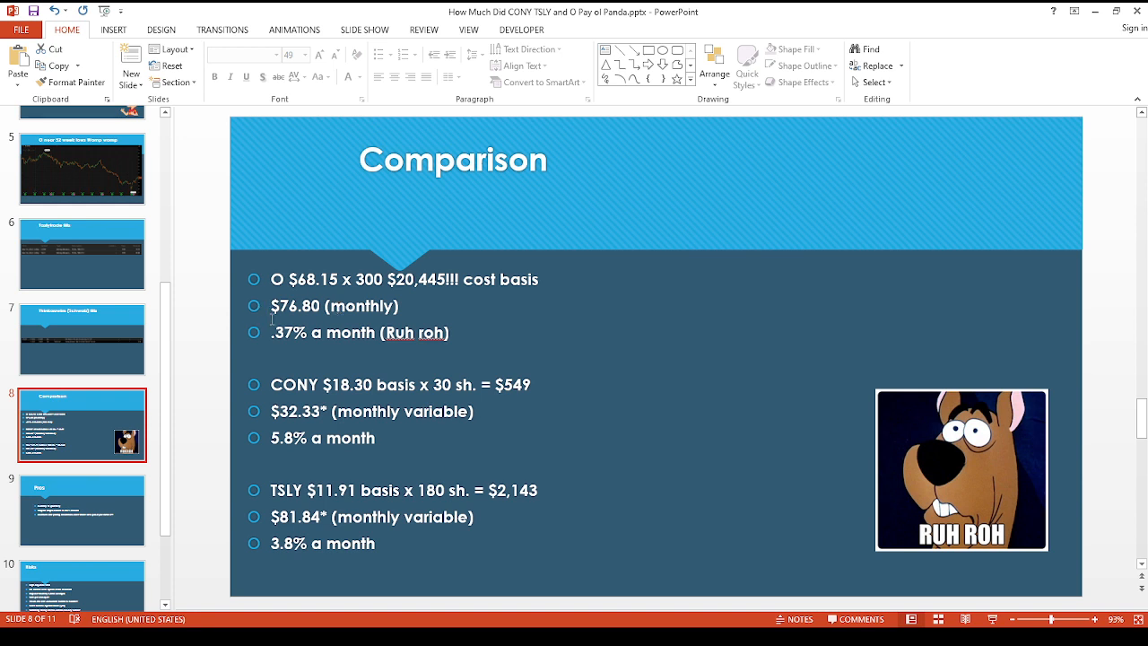
{"action": "mouse_move", "coordinate": [368, 319]}
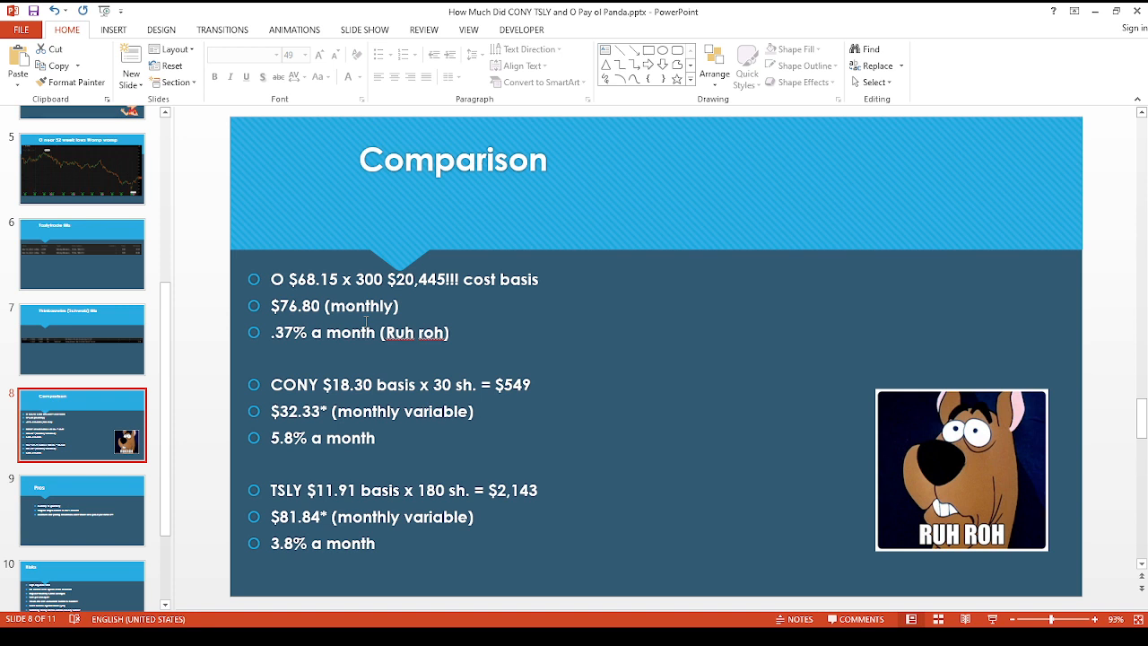
{"action": "mouse_move", "coordinate": [534, 300]}
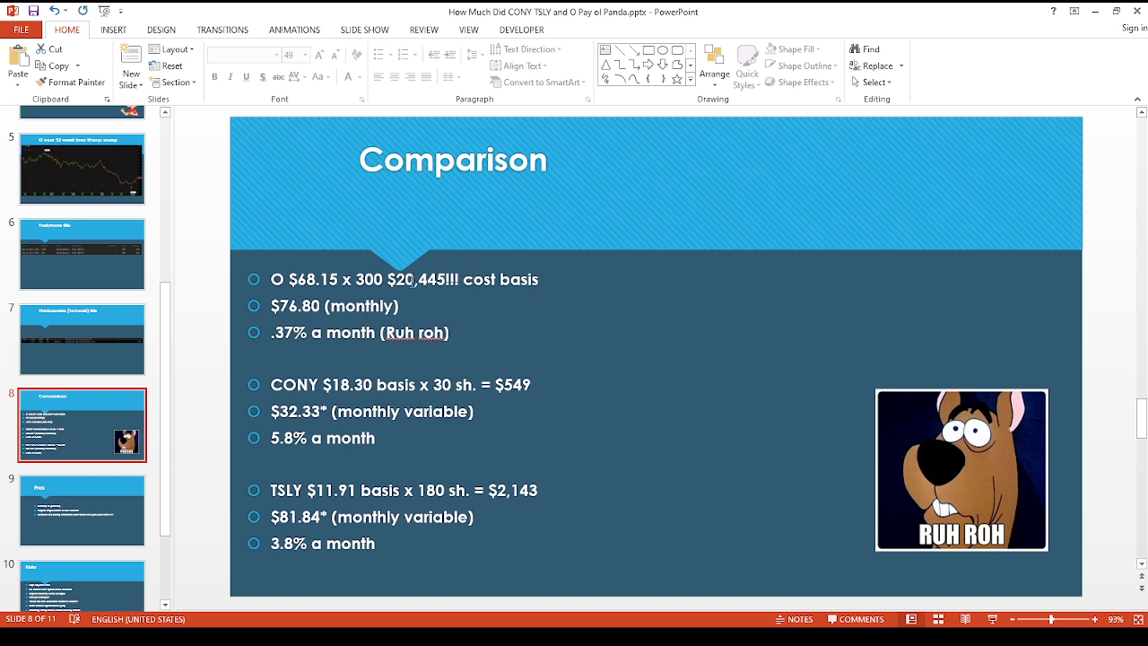
{"action": "mouse_move", "coordinate": [326, 359]}
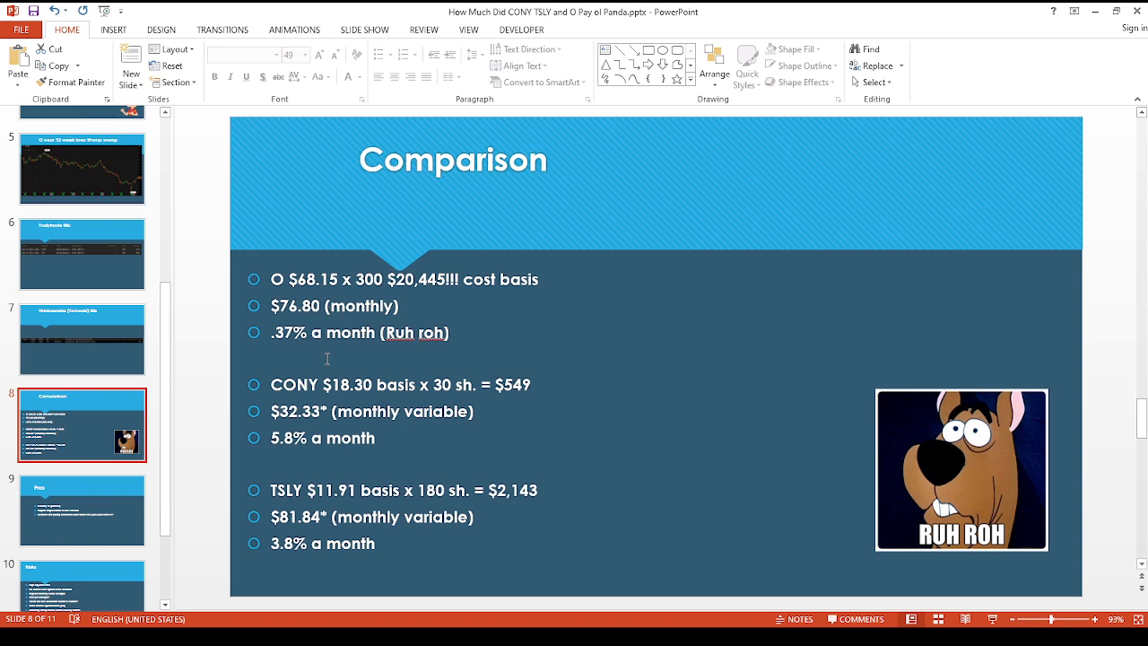
{"action": "mouse_move", "coordinate": [305, 355]}
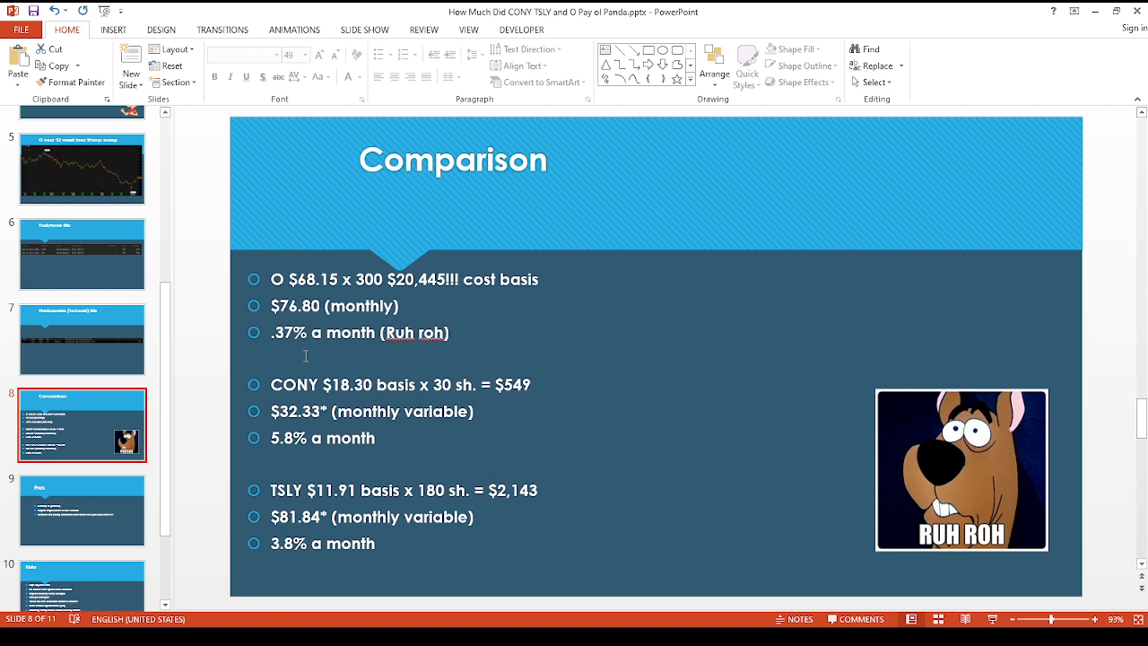
{"action": "mouse_move", "coordinate": [552, 366]}
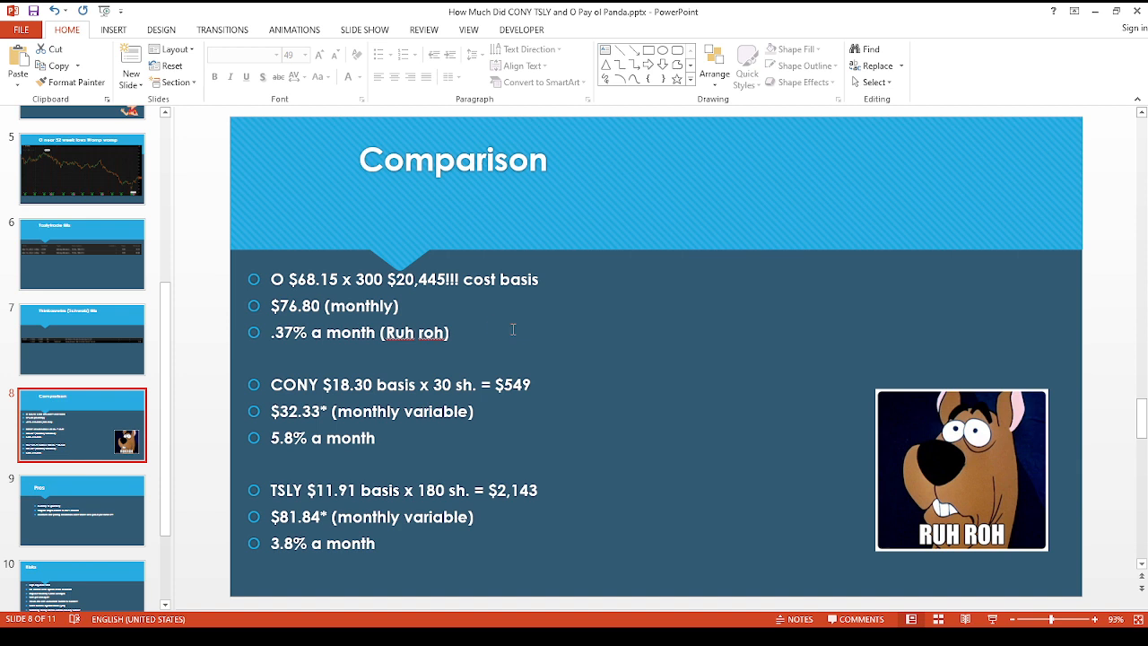
{"action": "mouse_move", "coordinate": [427, 263]}
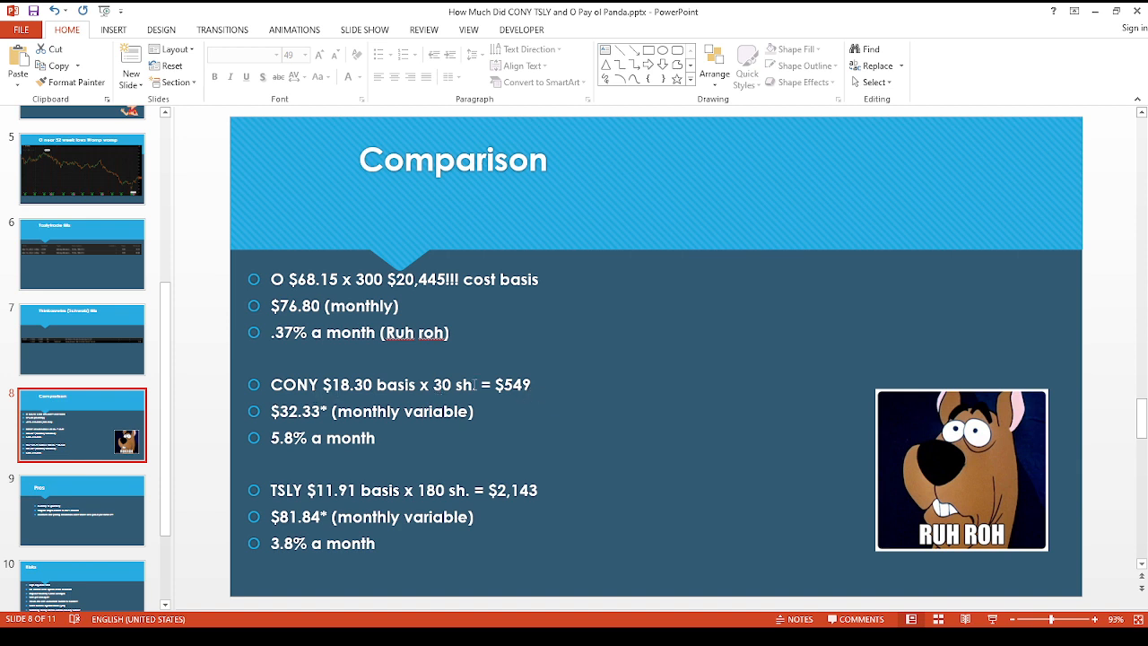
{"action": "mouse_move", "coordinate": [572, 384]}
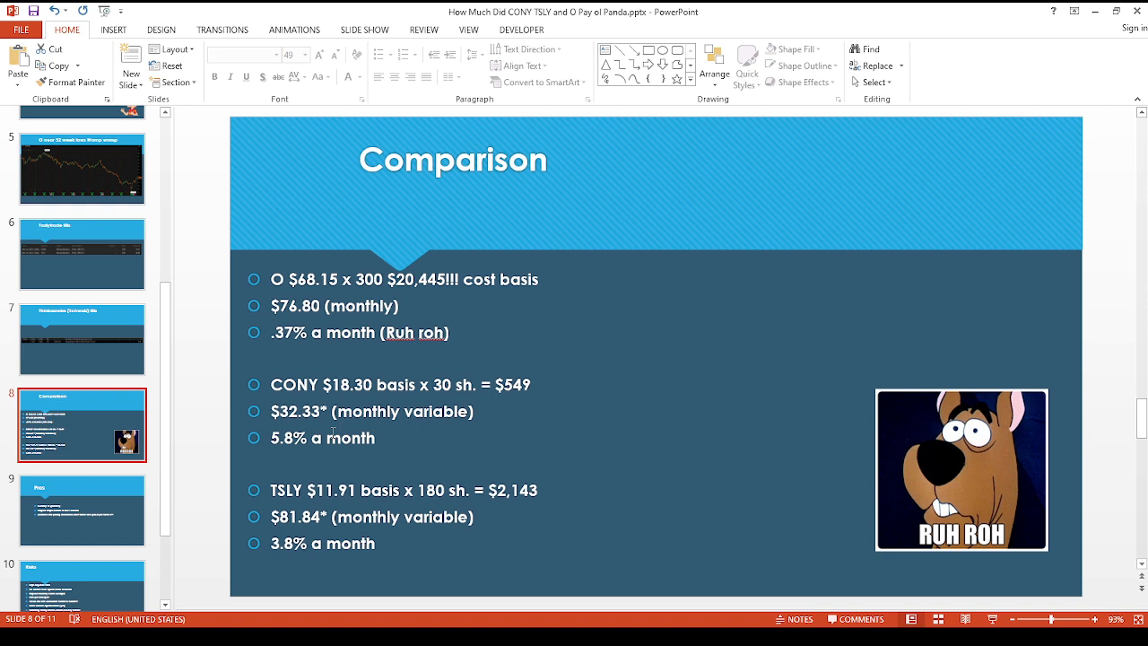
{"action": "mouse_move", "coordinate": [477, 445]}
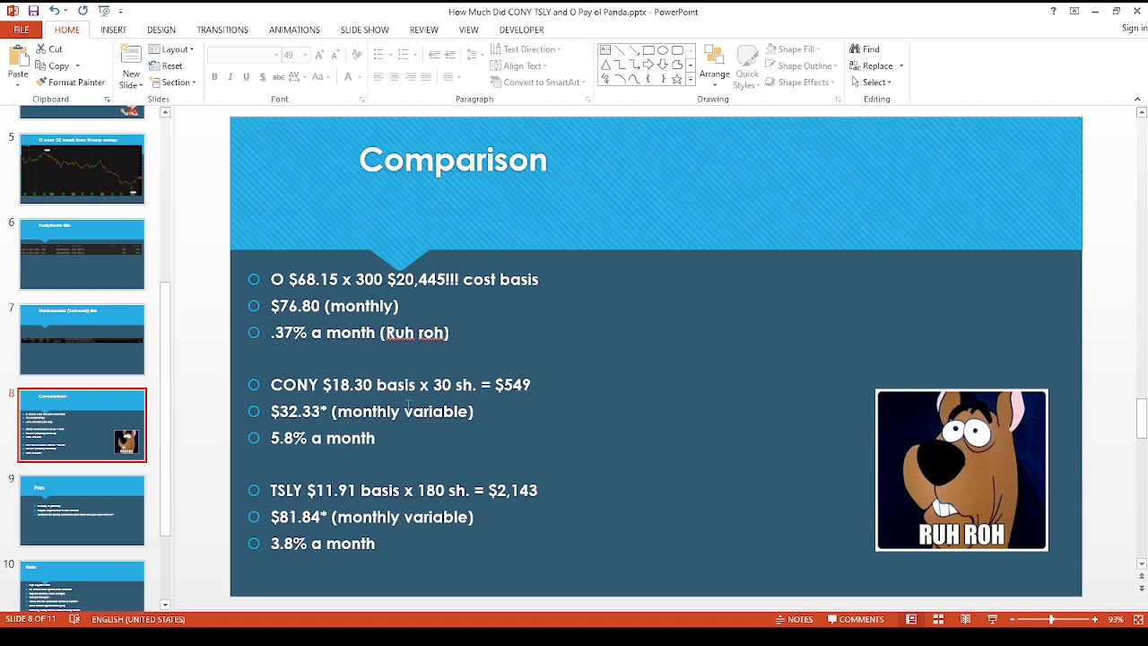
{"action": "mouse_move", "coordinate": [497, 425]}
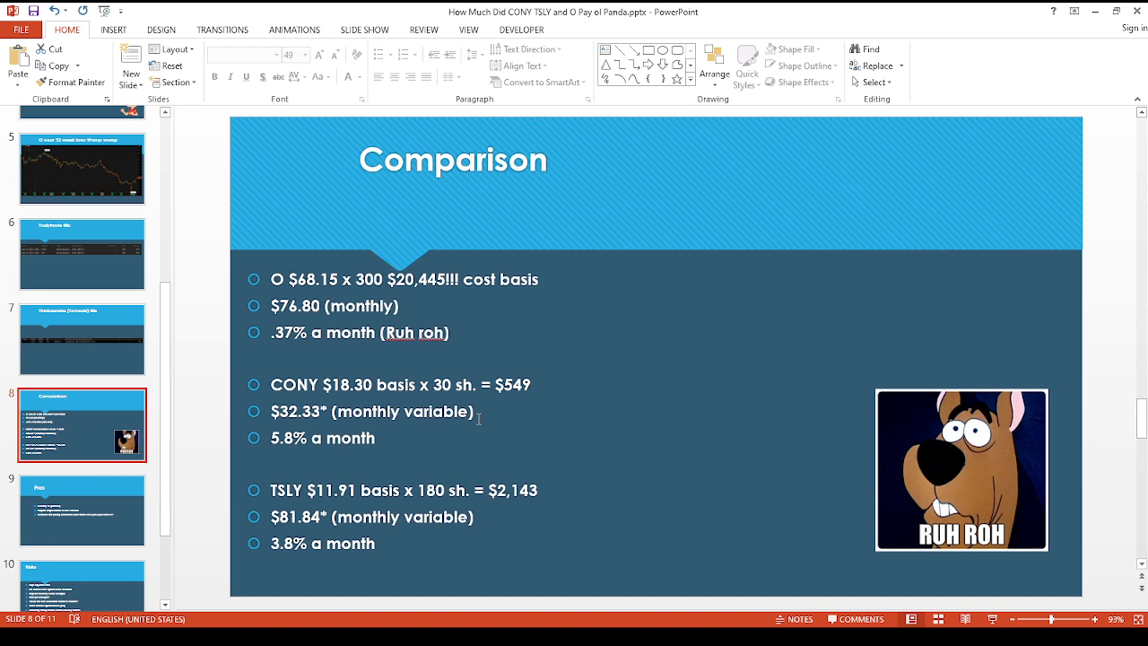
{"action": "mouse_move", "coordinate": [642, 437]}
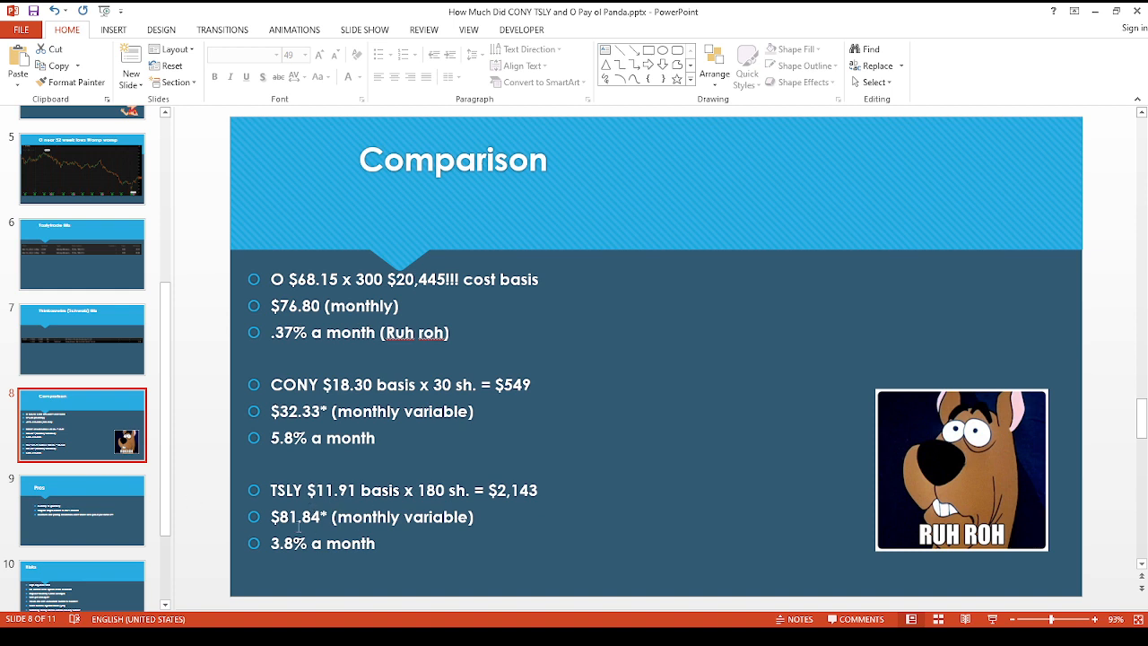
{"action": "mouse_move", "coordinate": [416, 468]}
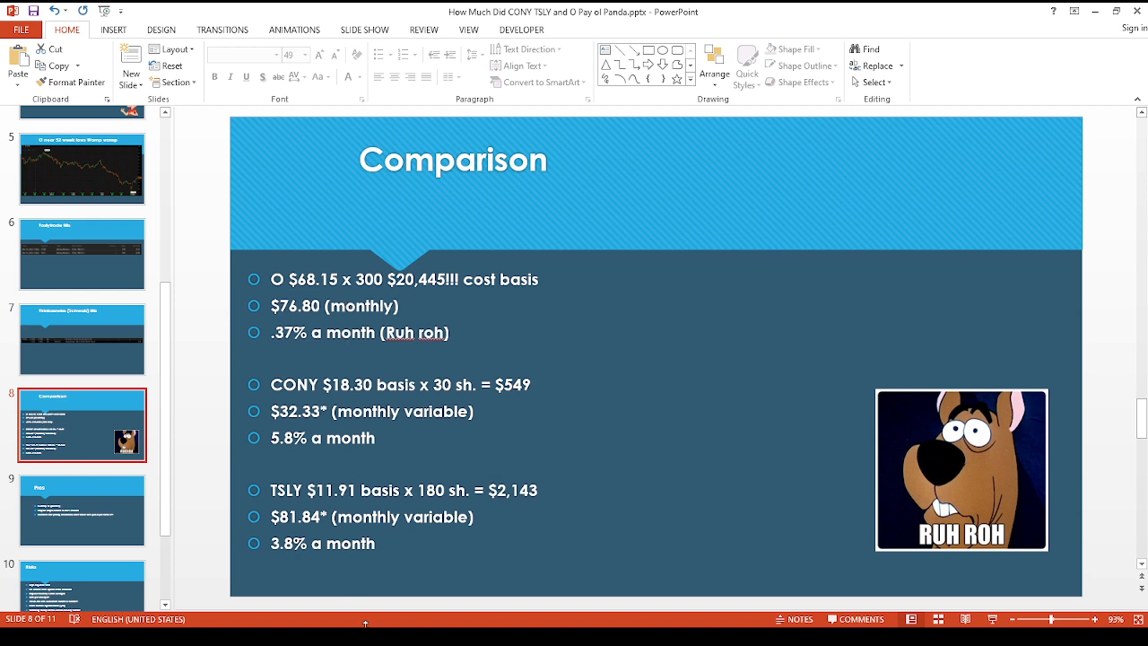
{"action": "mouse_move", "coordinate": [366, 570]}
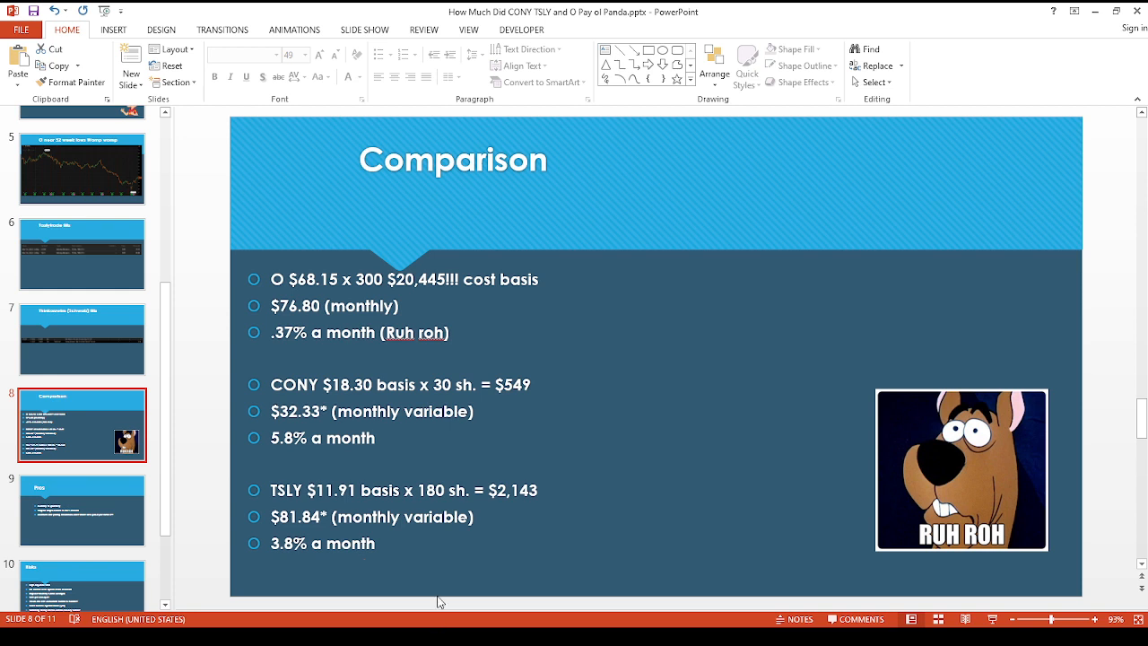
{"action": "mouse_move", "coordinate": [459, 538]}
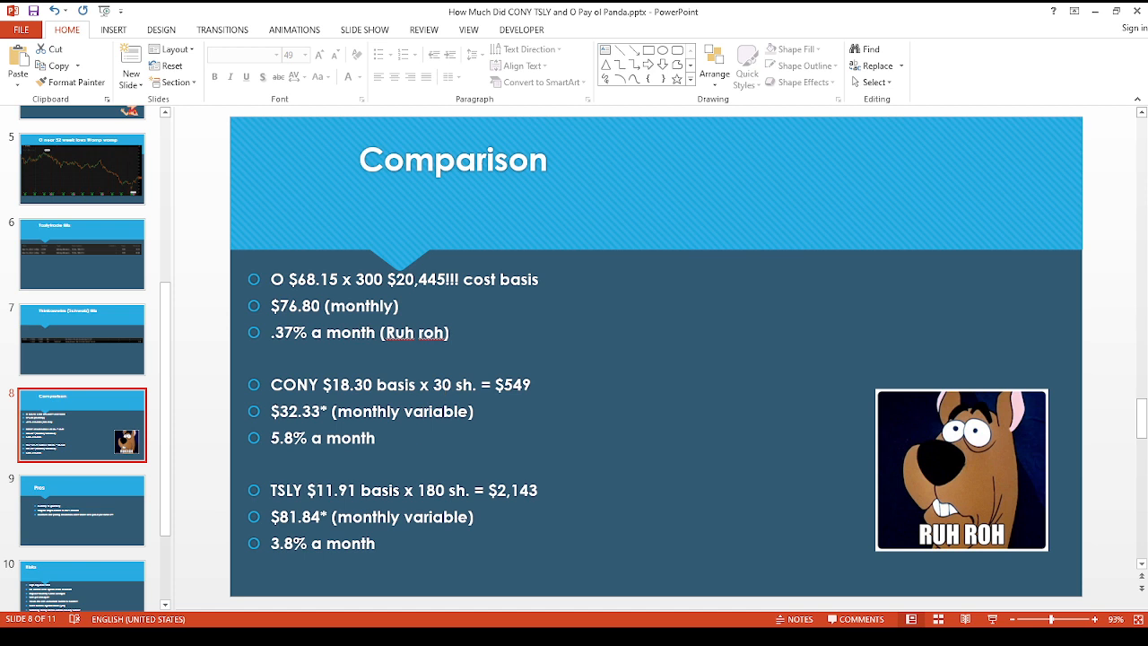
{"action": "mouse_move", "coordinate": [563, 520]}
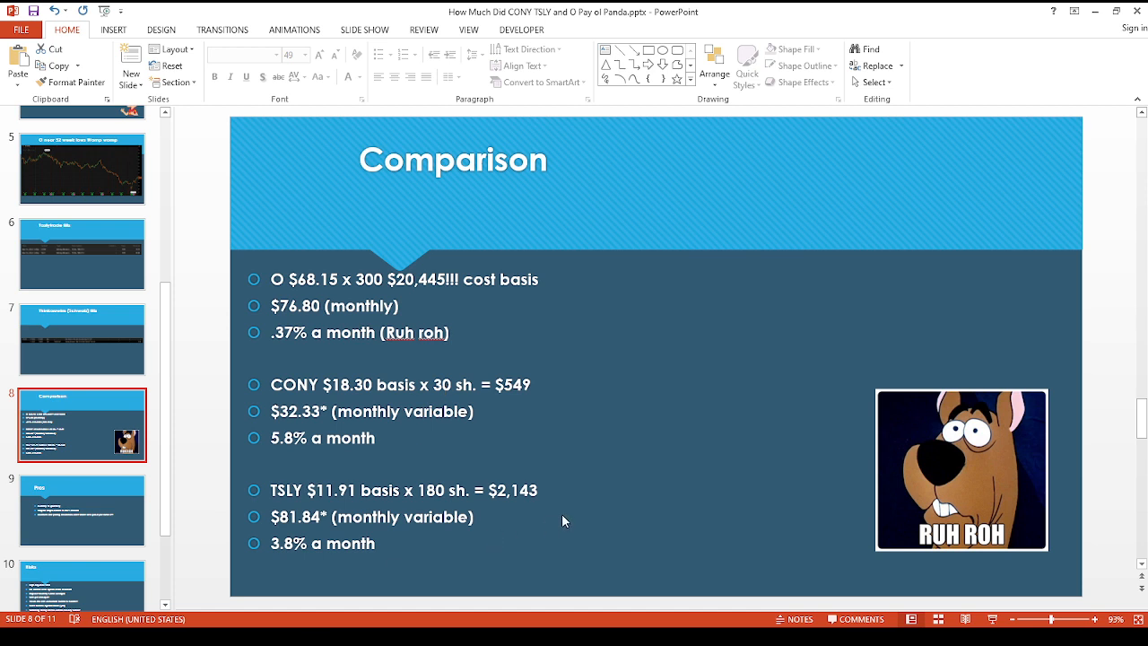
{"action": "mouse_move", "coordinate": [606, 468]}
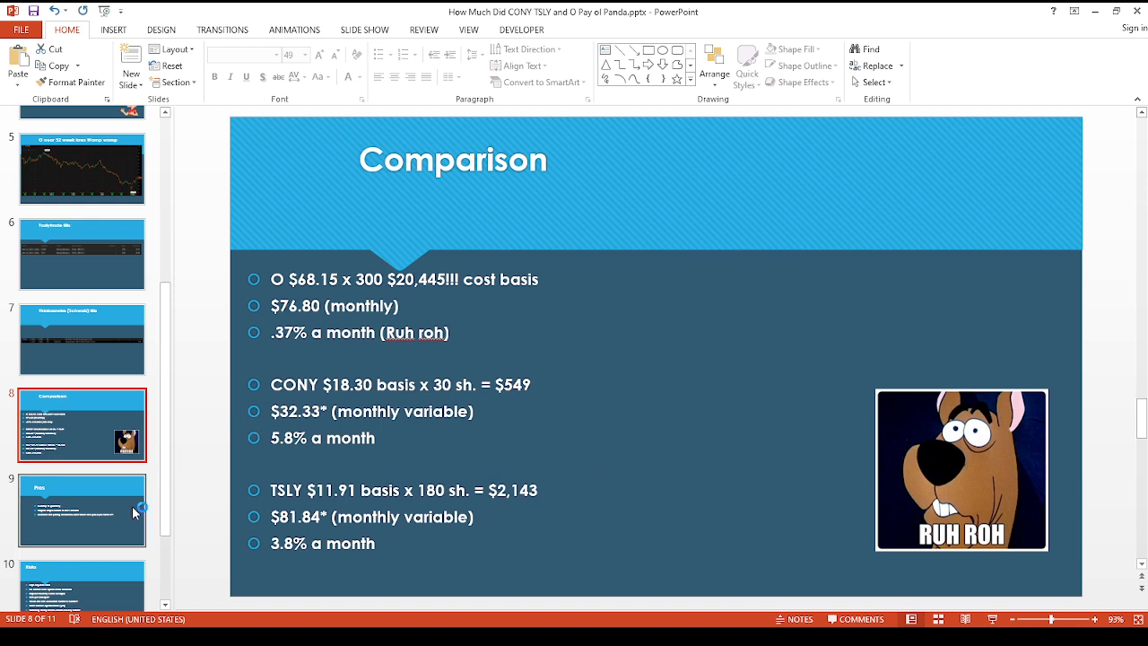
{"action": "left_click", "coordinate": [82, 510]}
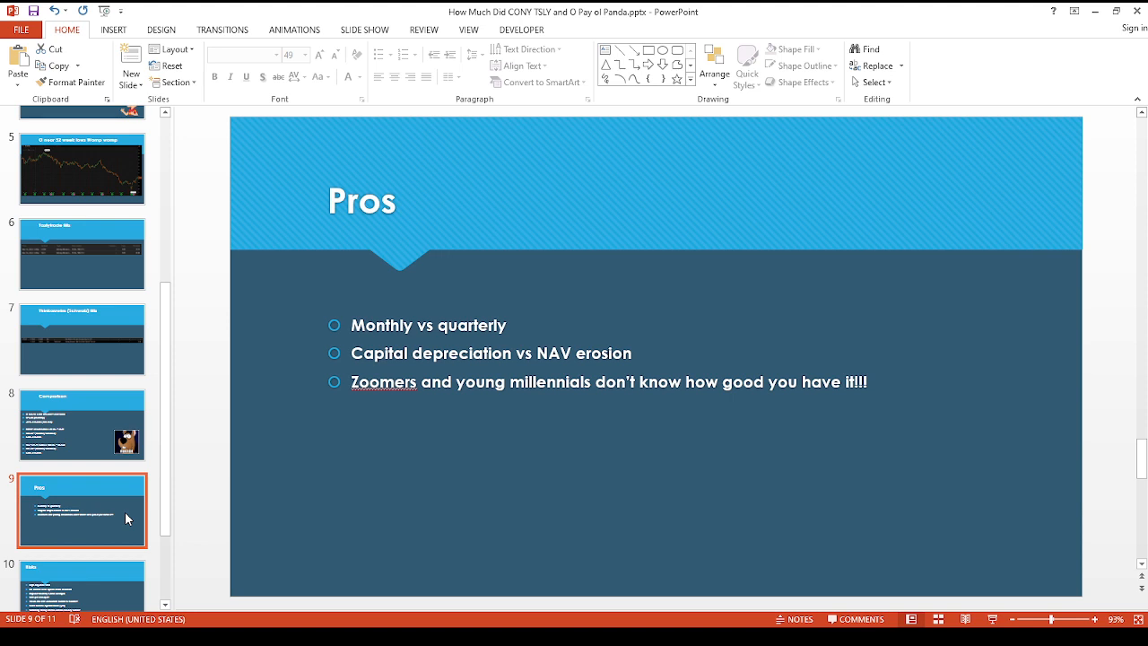
Show the Risks slide, then the final slide 11, Like & Subscribe Por Favor
{"action": "left_click", "coordinate": [82, 470]}
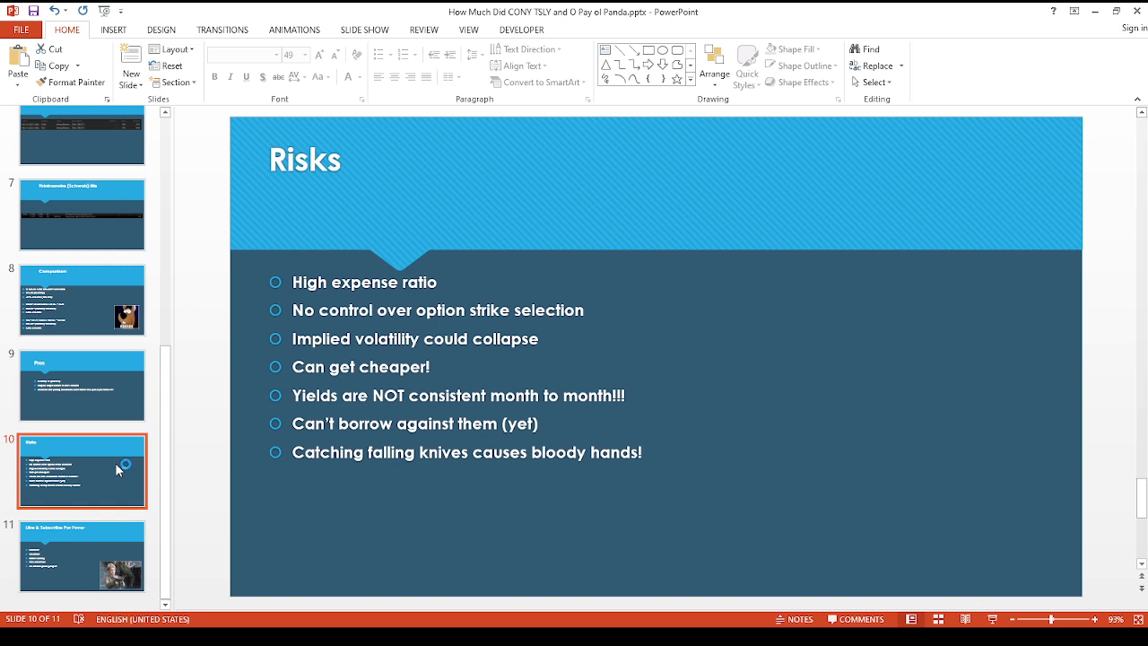
{"action": "mouse_move", "coordinate": [122, 468]}
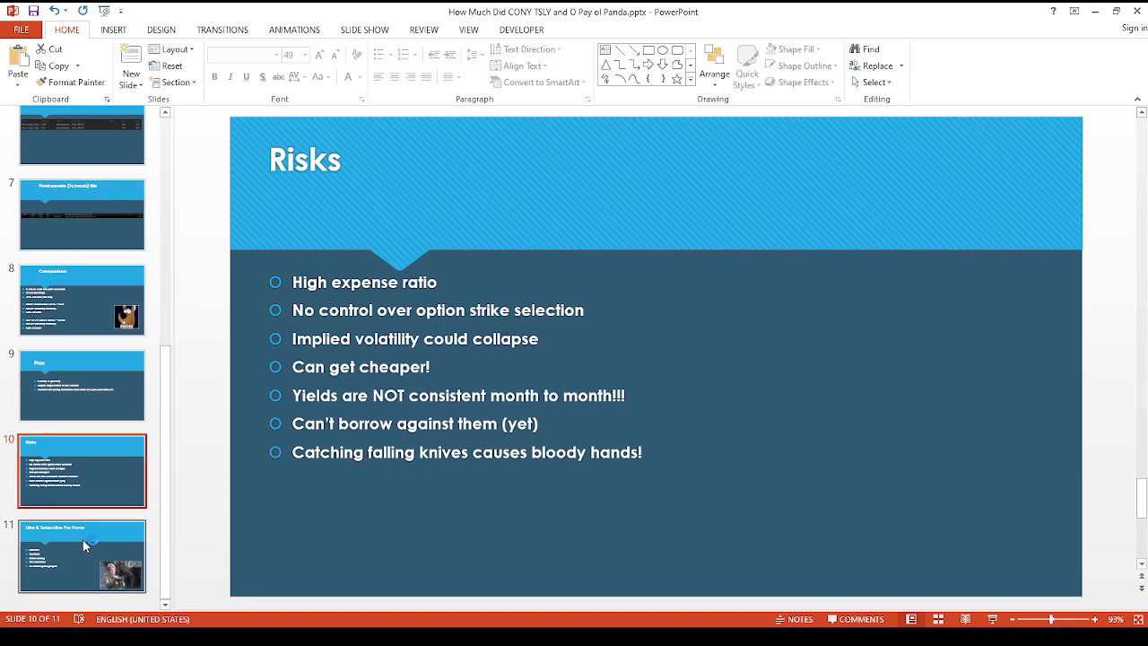
{"action": "left_click", "coordinate": [82, 556]}
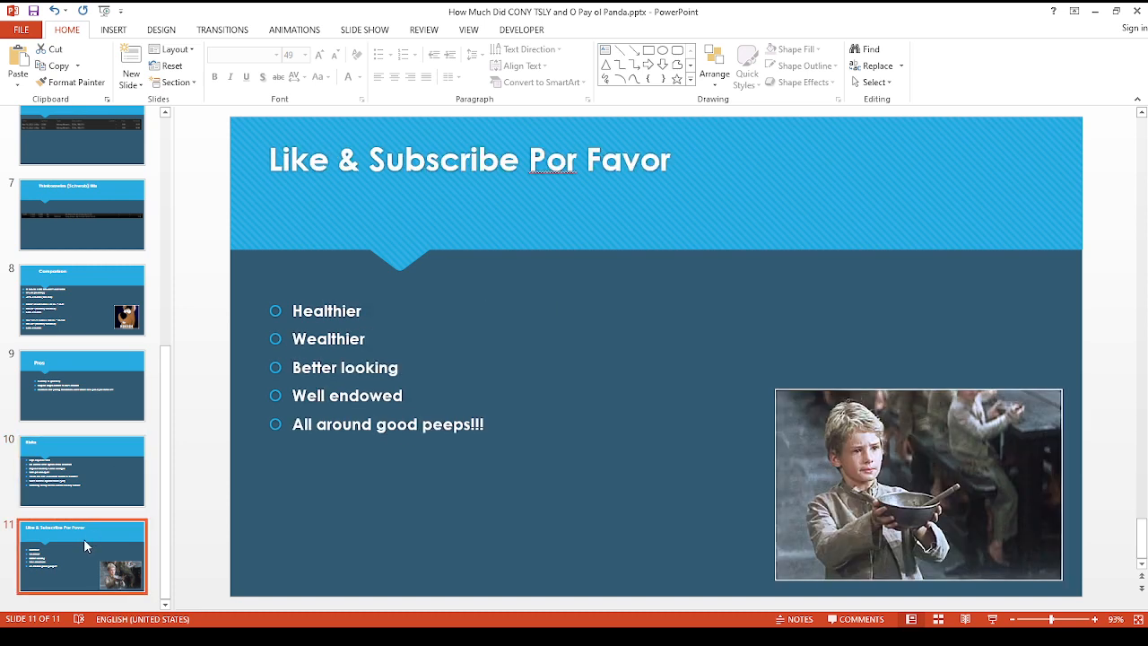